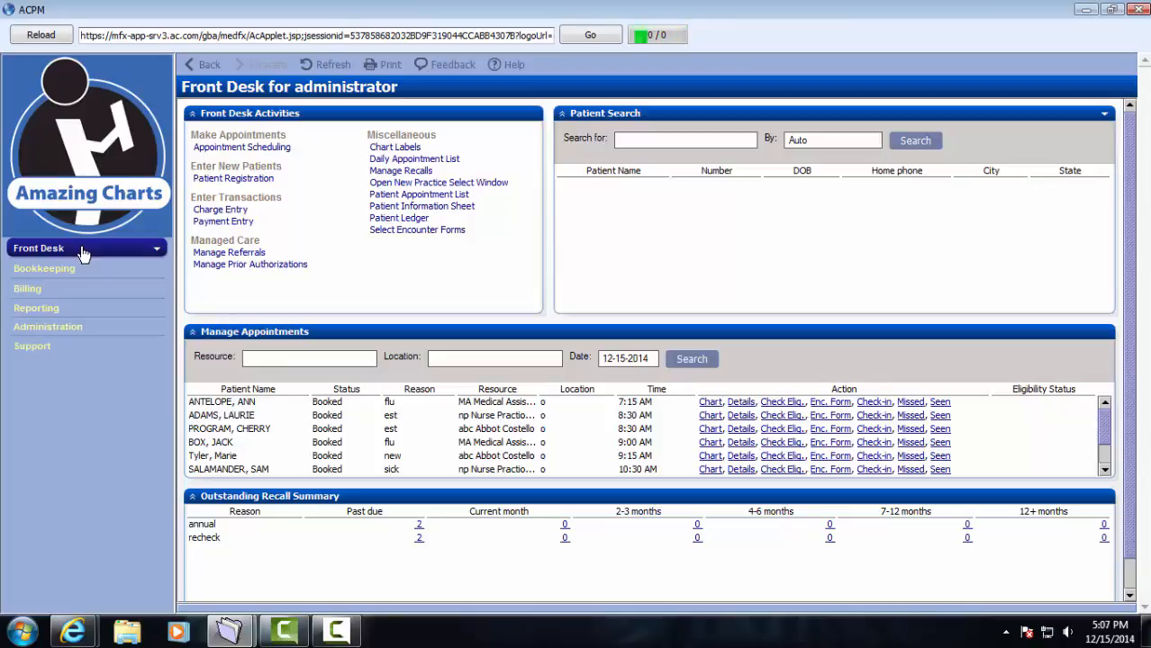
pyautogui.moveTo(75, 297)
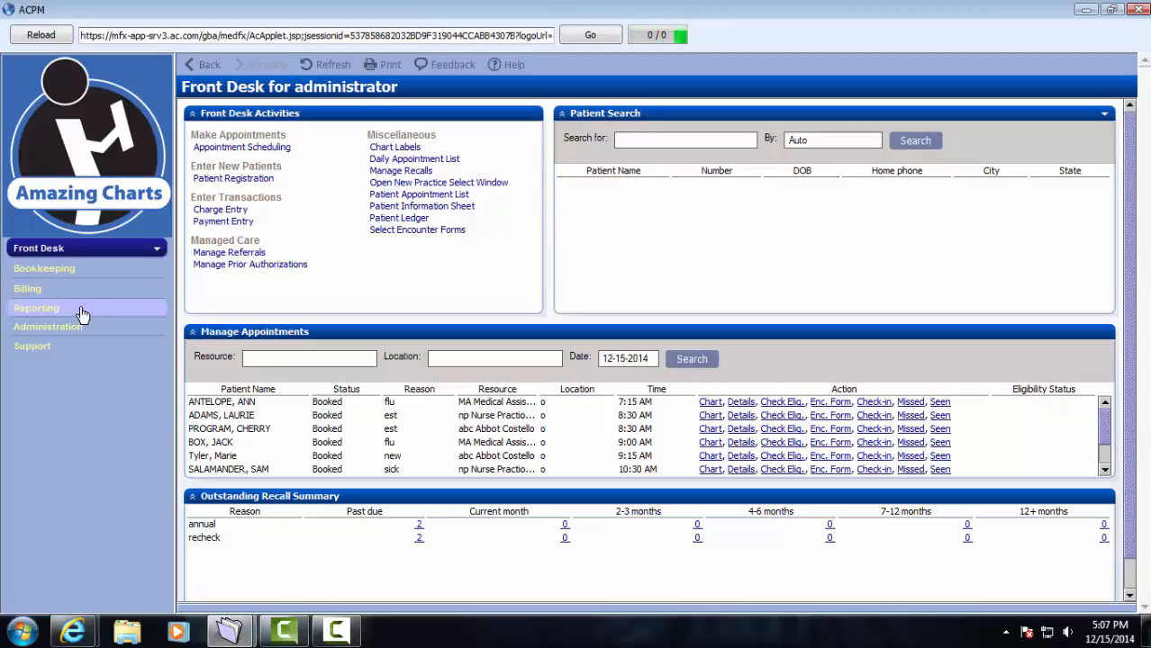
pyautogui.moveTo(91, 314)
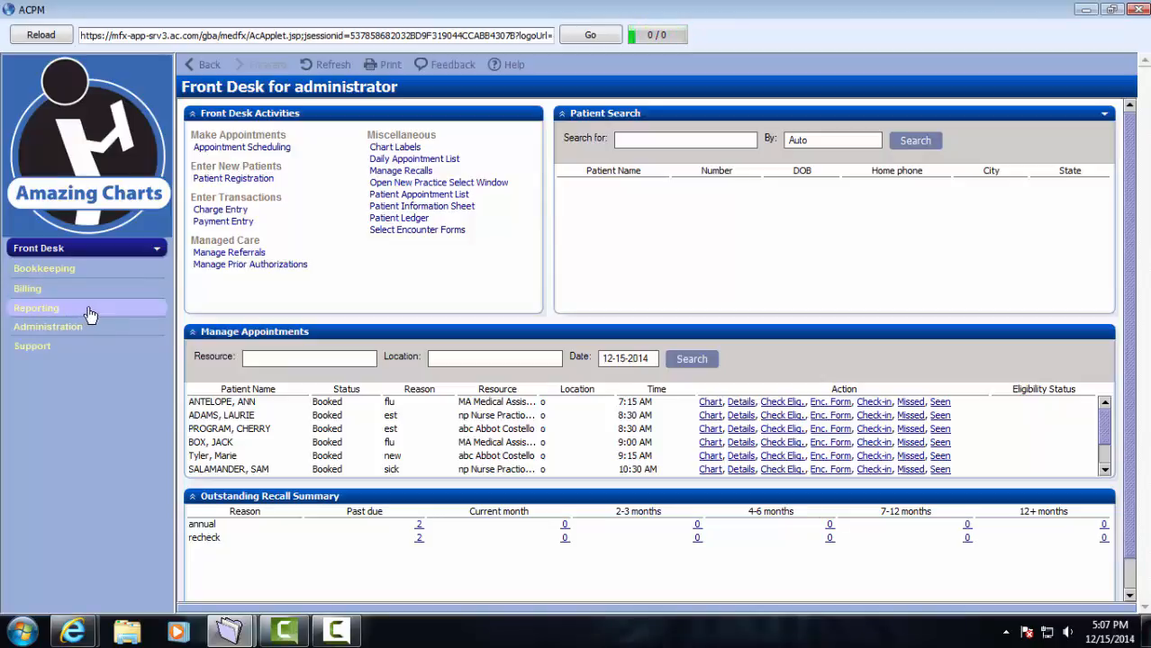
pyautogui.moveTo(130, 328)
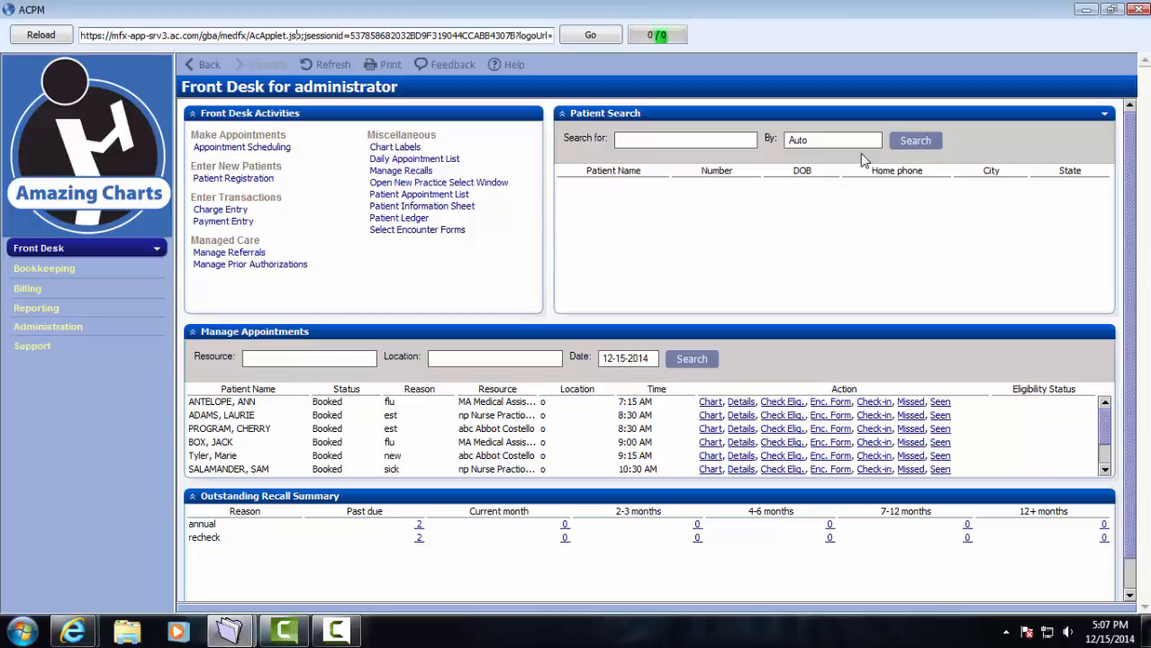
pyautogui.moveTo(757, 566)
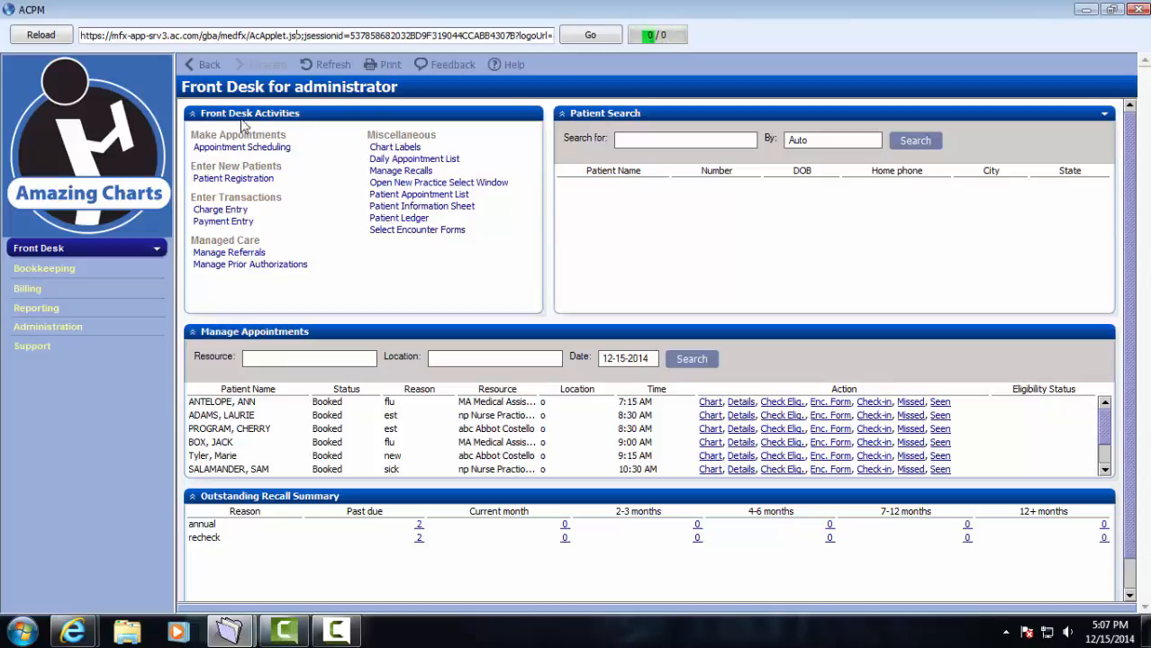
pyautogui.moveTo(281, 153)
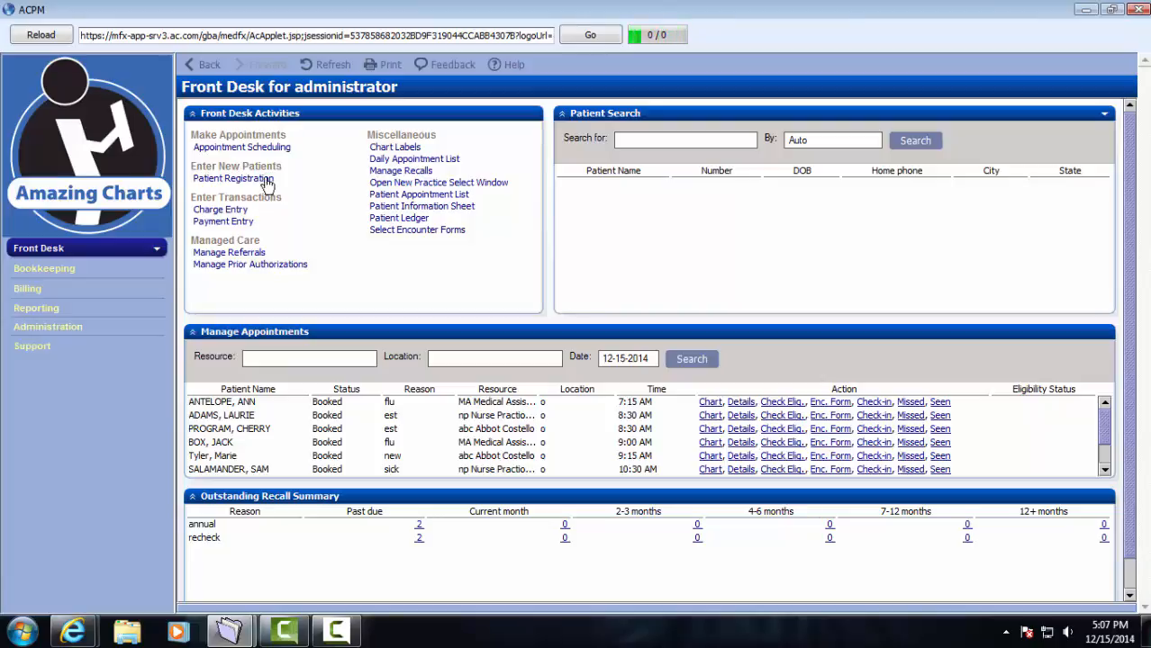
pyautogui.moveTo(267, 222)
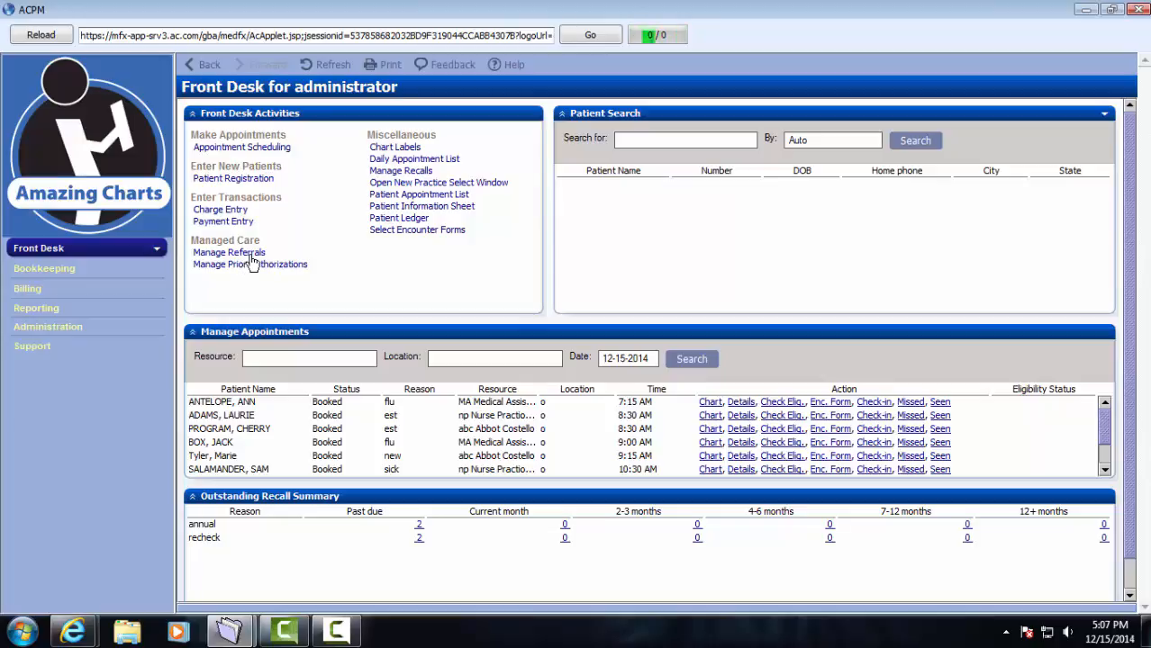
pyautogui.moveTo(270, 274)
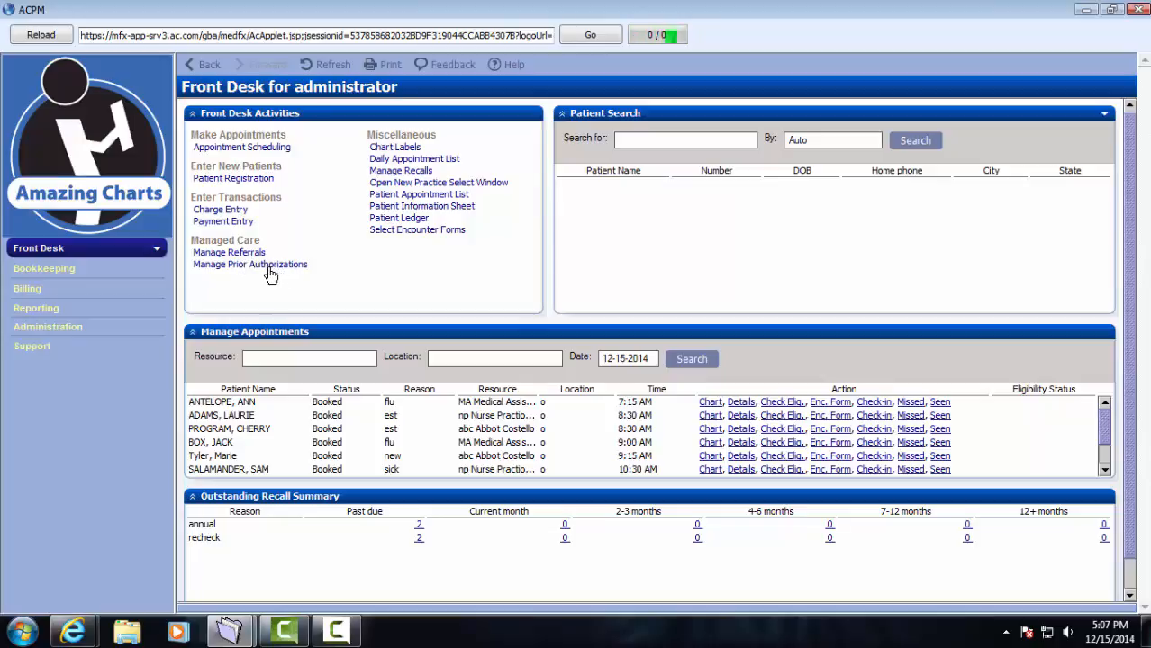
pyautogui.moveTo(418, 216)
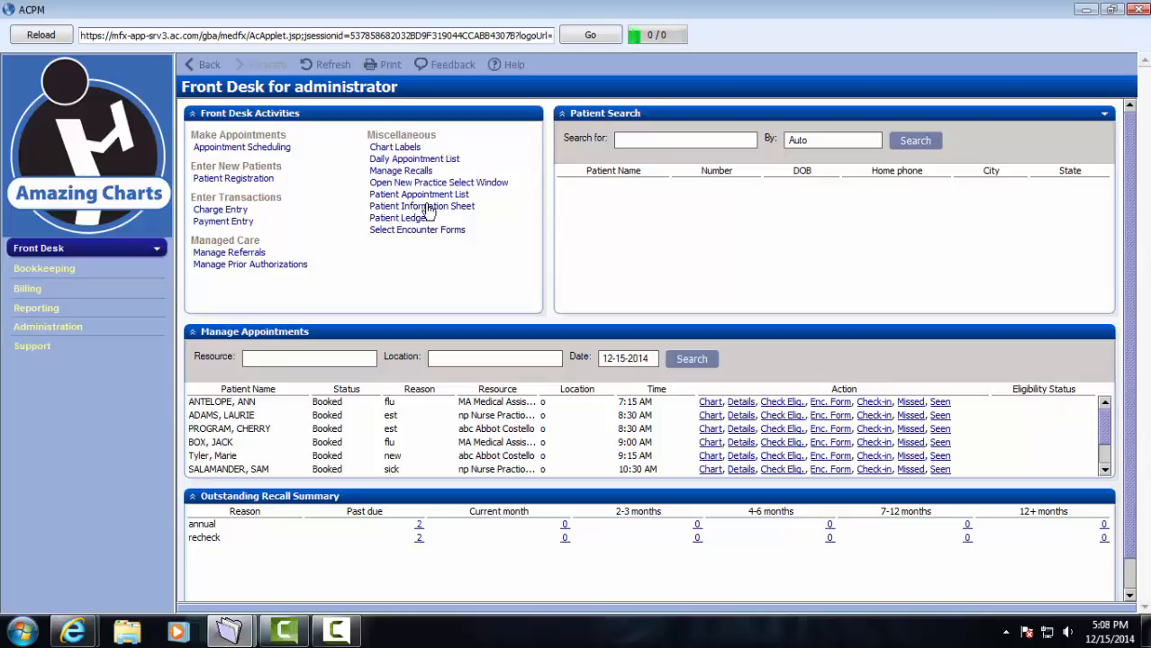
pyautogui.moveTo(675, 116)
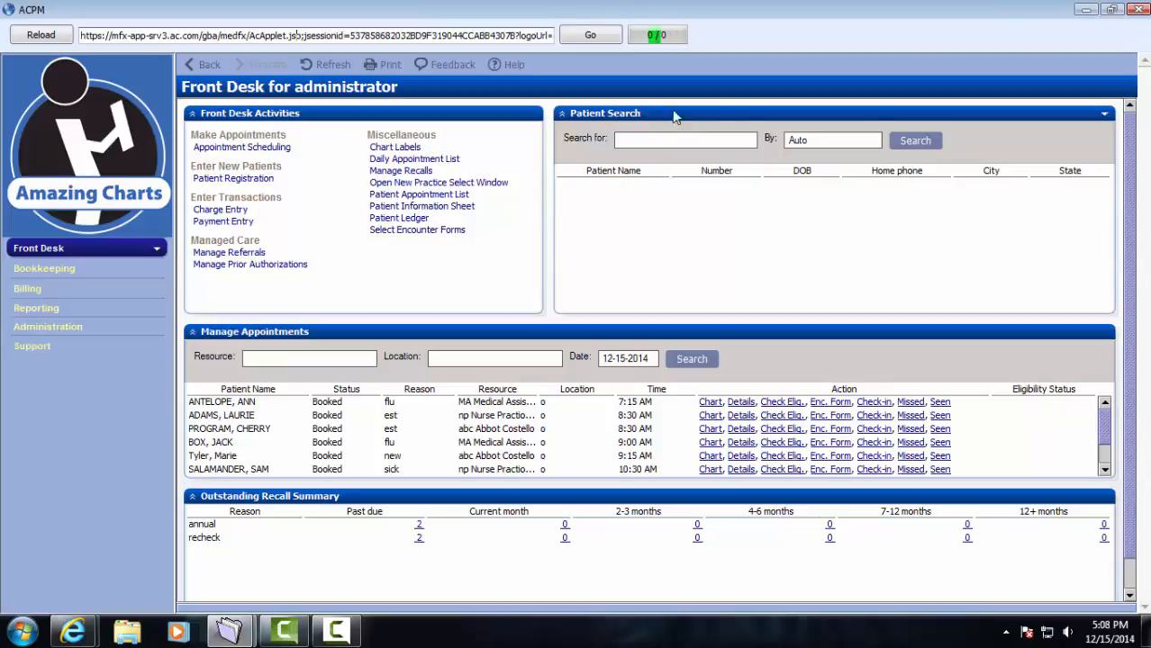
# - Check the patient search fields, then bring up Appointment Scheduling for Monday, December 15, 2014
pyautogui.click(868, 140)
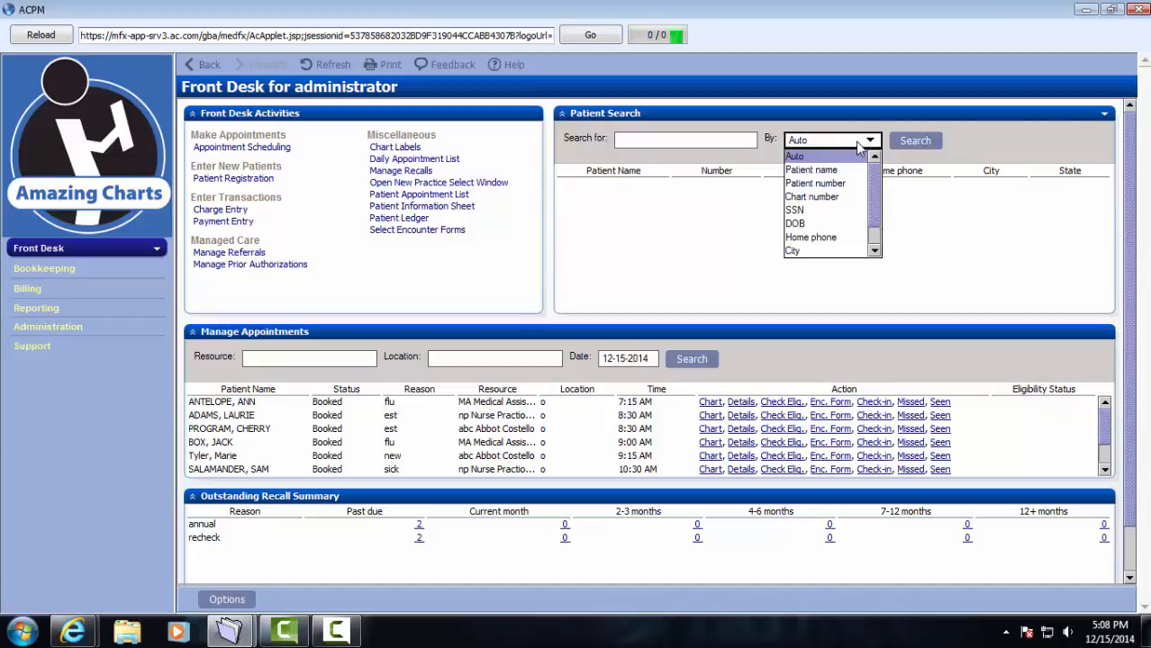
pyautogui.moveTo(794, 209)
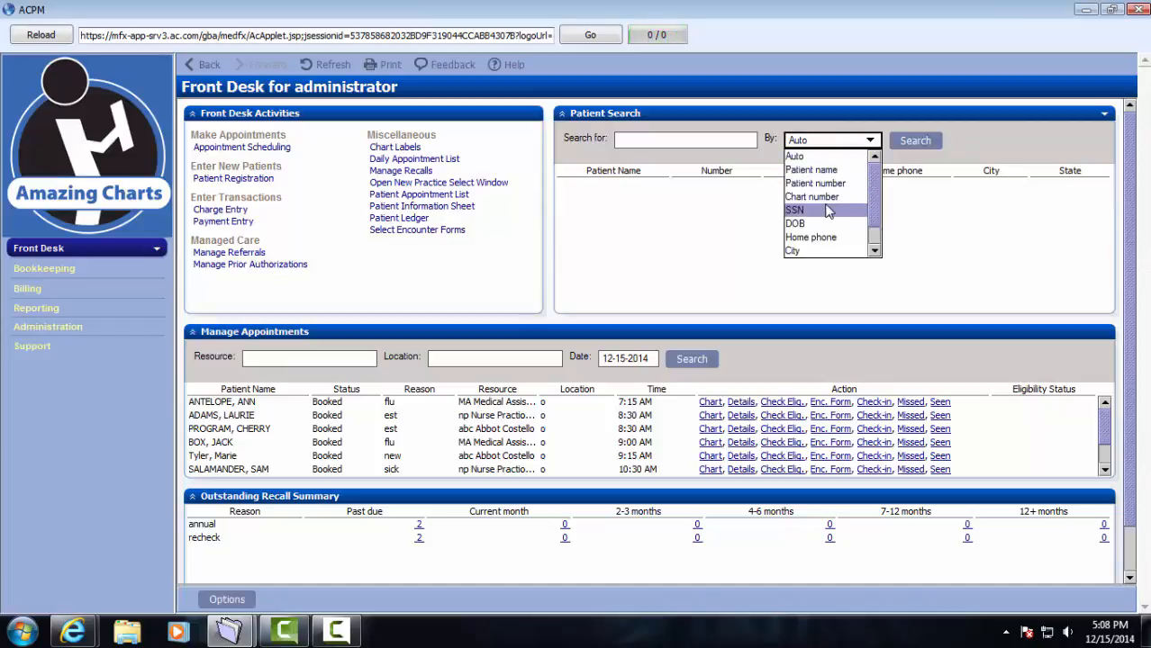
pyautogui.moveTo(812, 197)
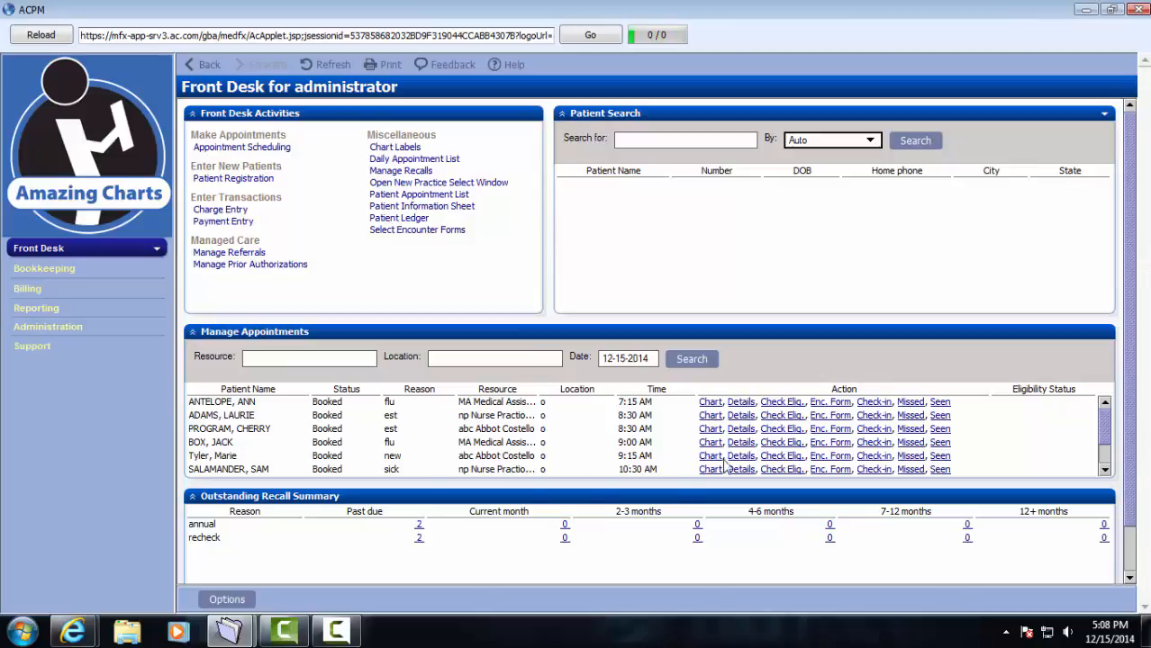
pyautogui.moveTo(767, 404)
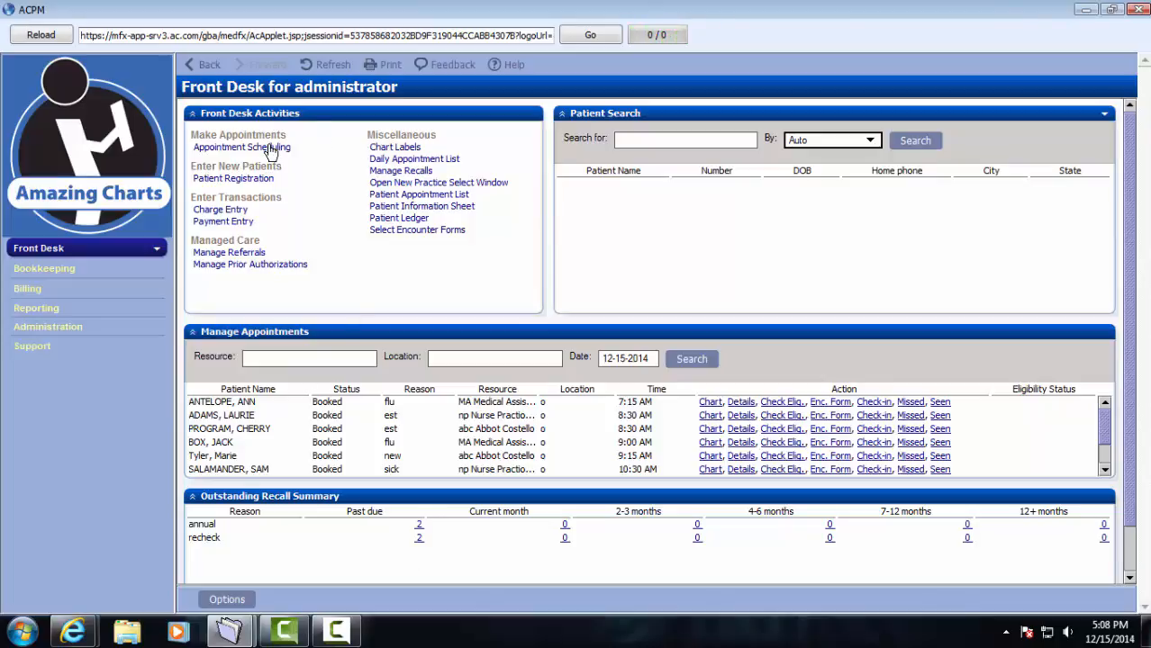
pyautogui.click(241, 148)
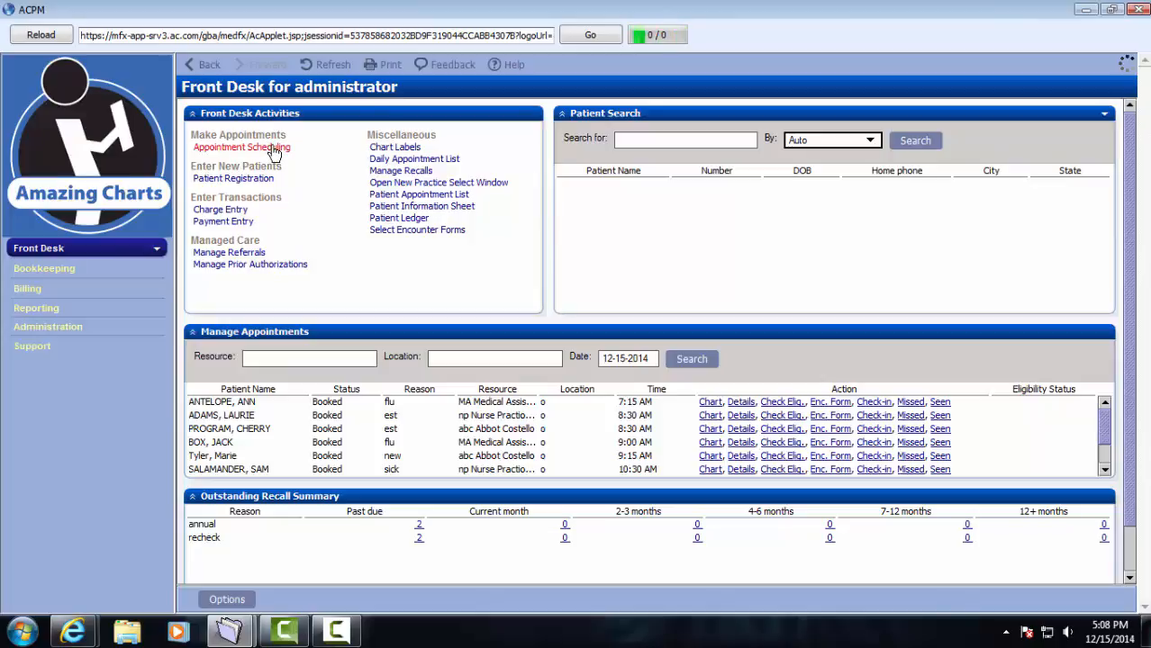
pyautogui.click(241, 148)
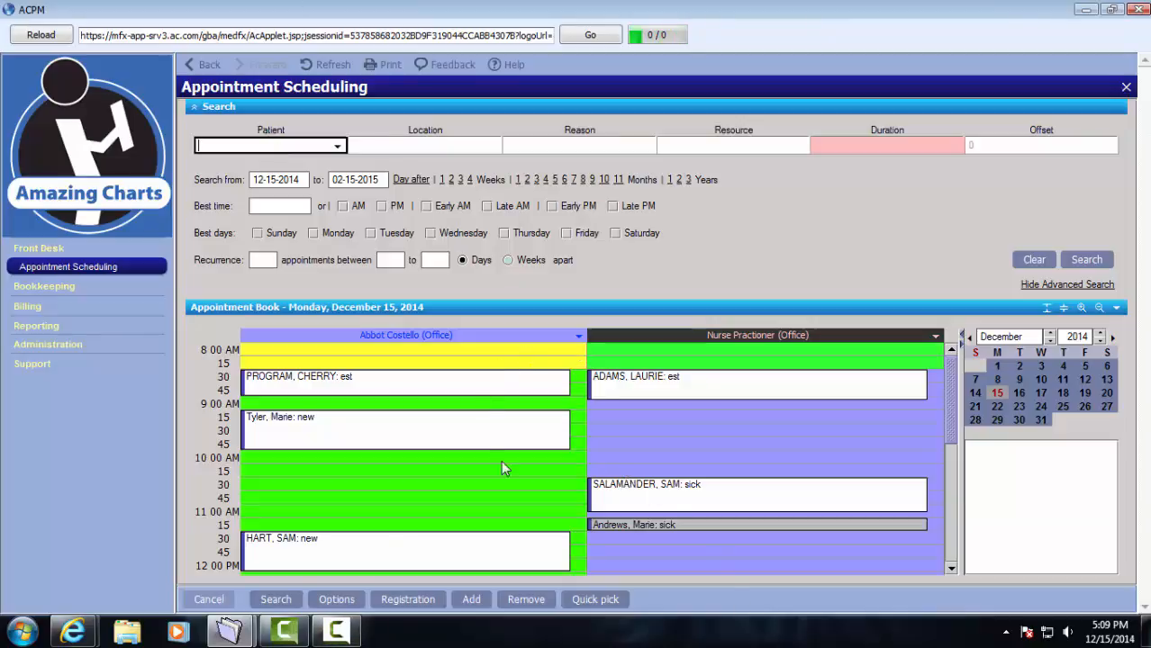
pyautogui.moveTo(807, 400)
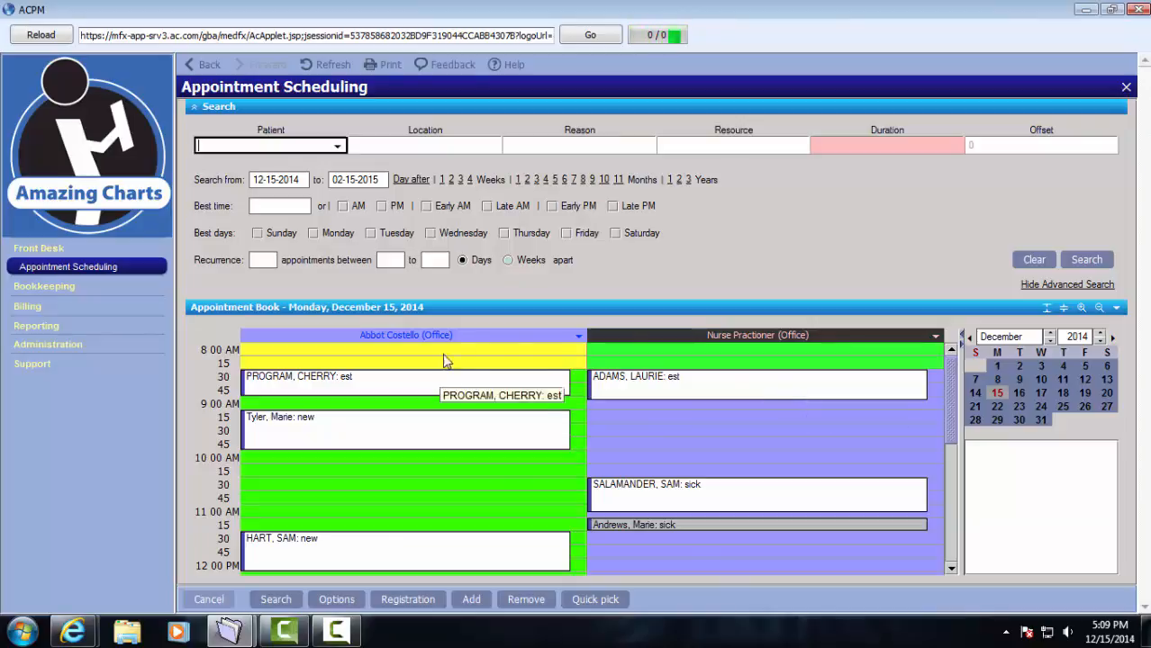
pyautogui.moveTo(435, 353)
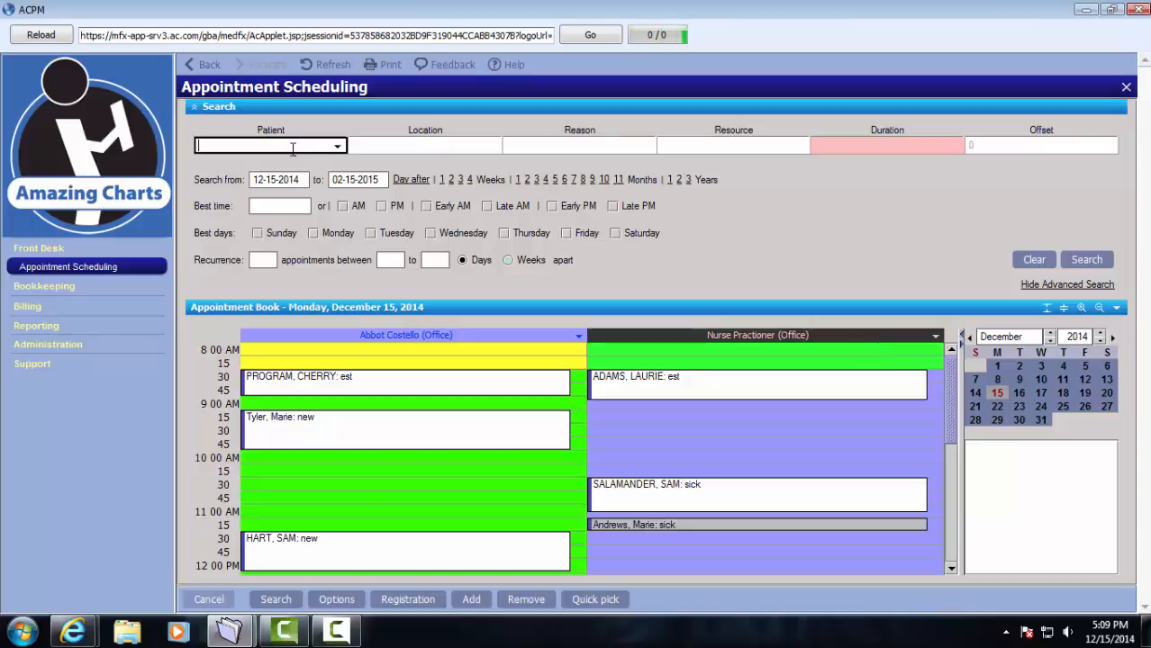
pyautogui.write('andr')
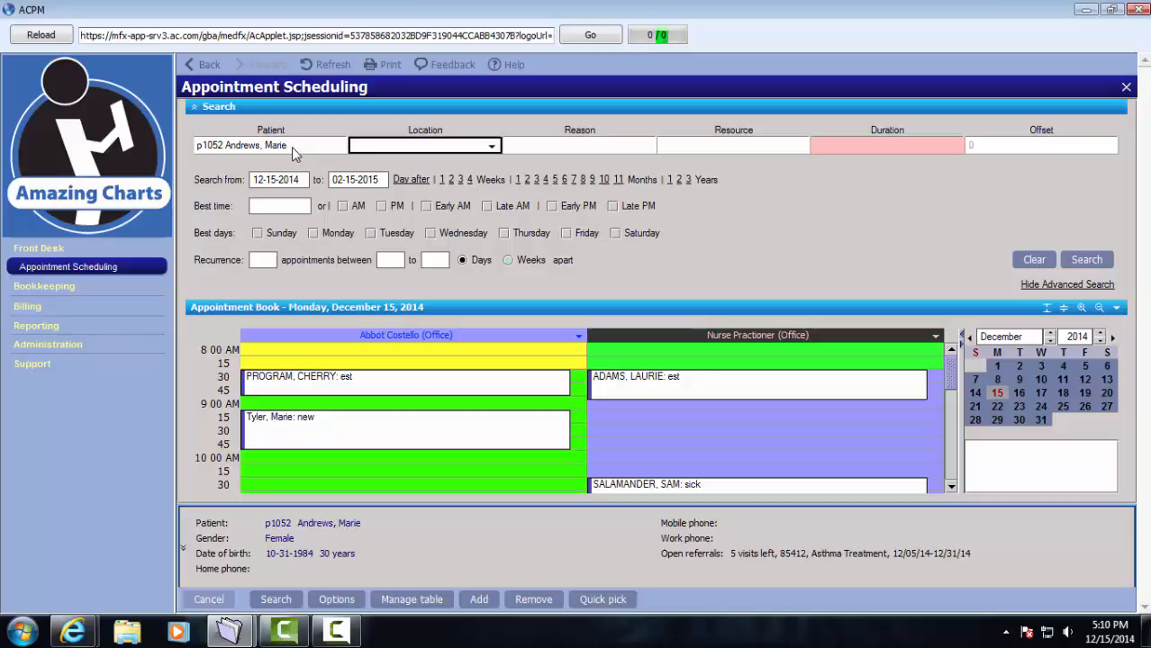
pyautogui.moveTo(326, 179)
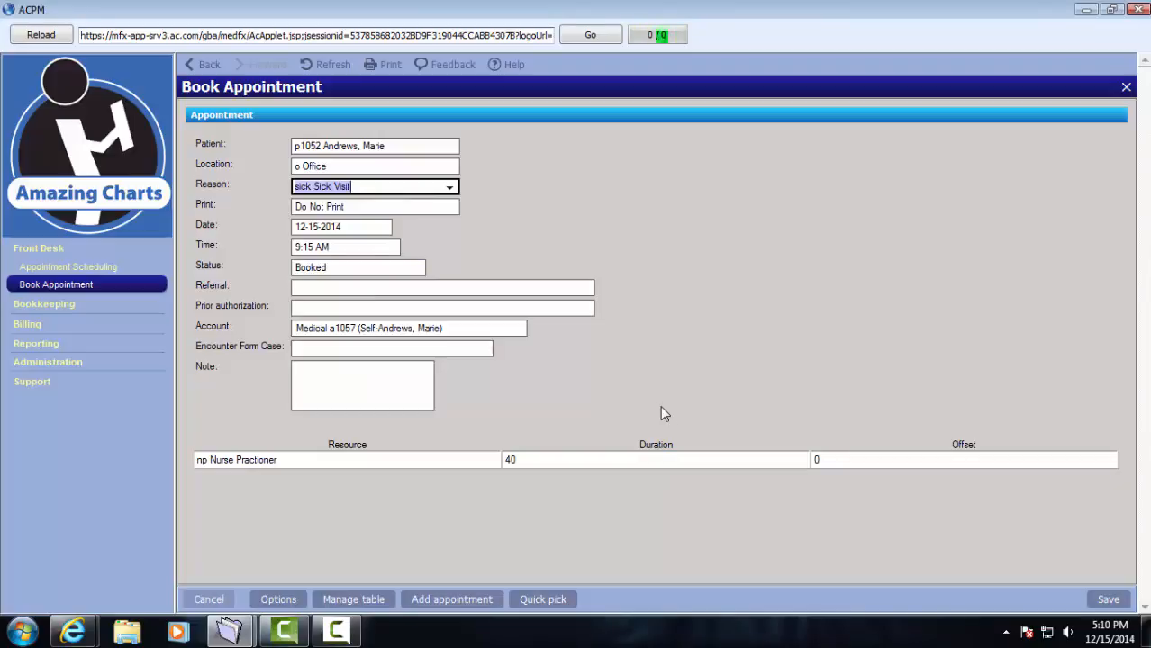
# - Set the appointment duration to 25 minutes and save the 9:15 AM sick visit
pyautogui.click(656, 461)
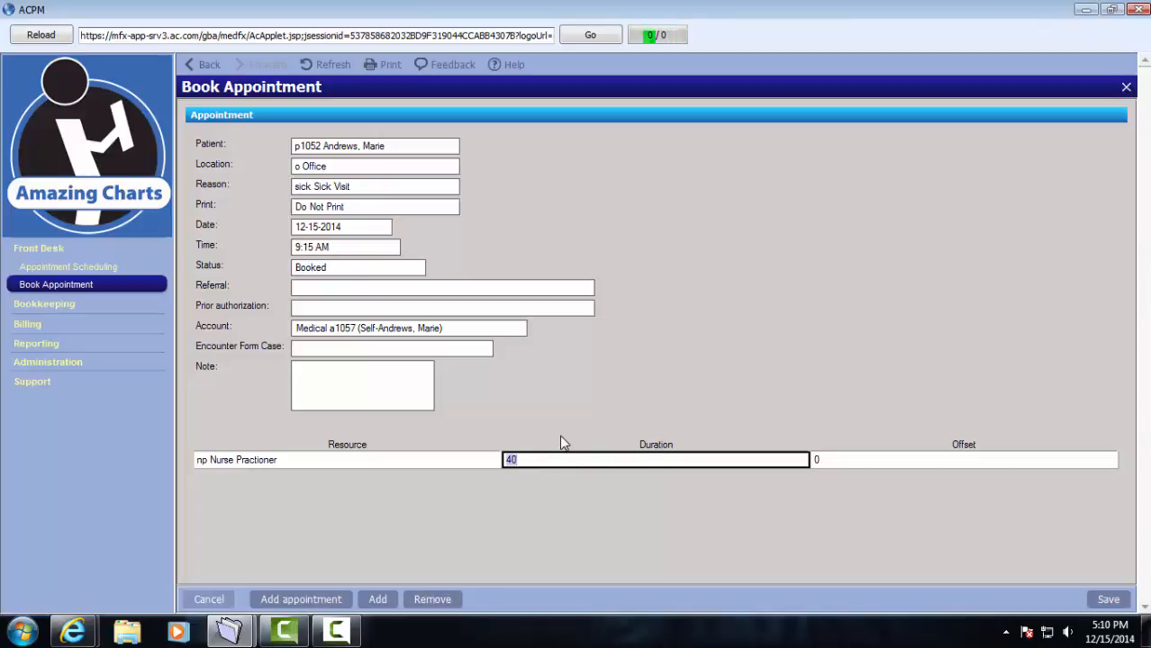
pyautogui.write('25')
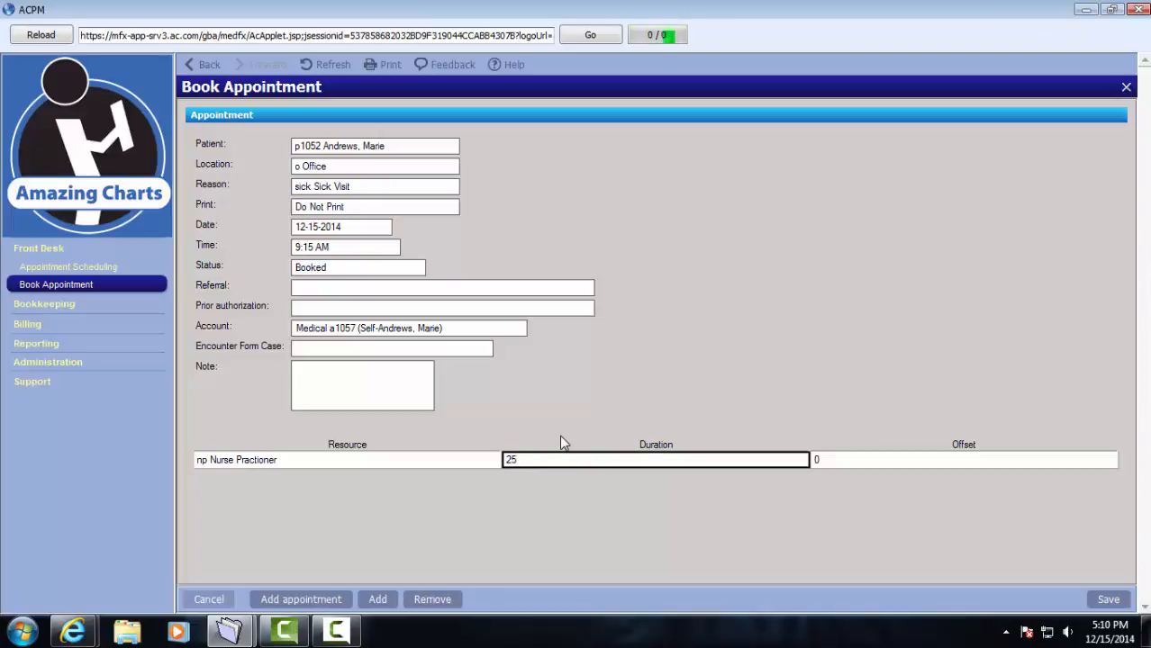
pyautogui.click(963, 461)
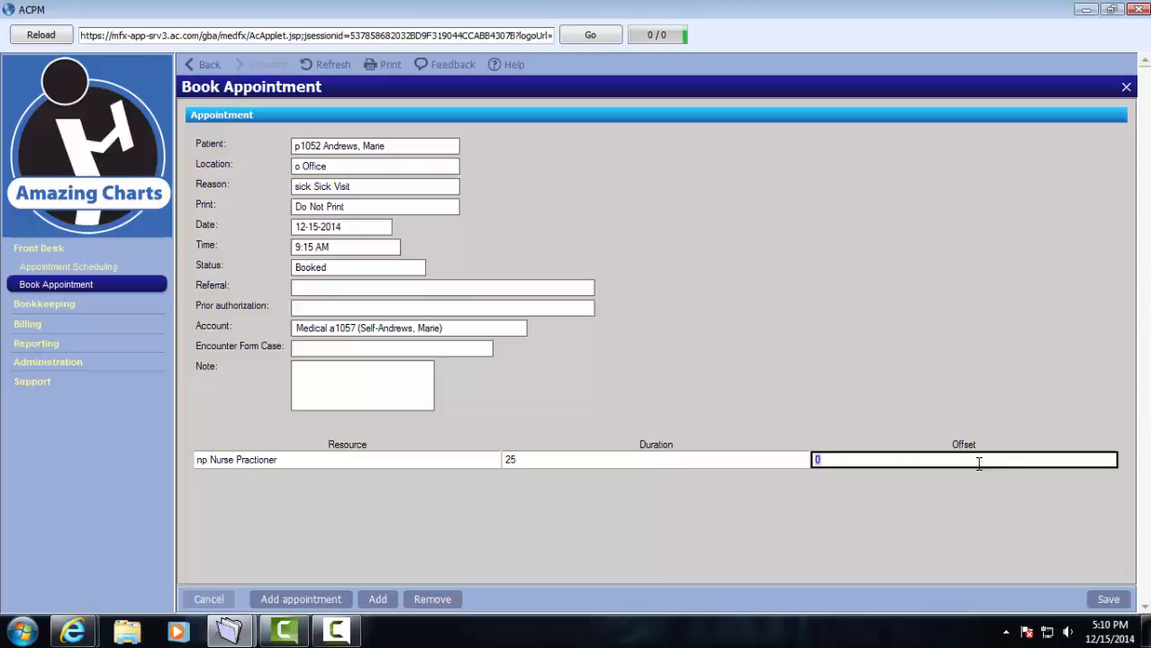
pyautogui.click(1107, 600)
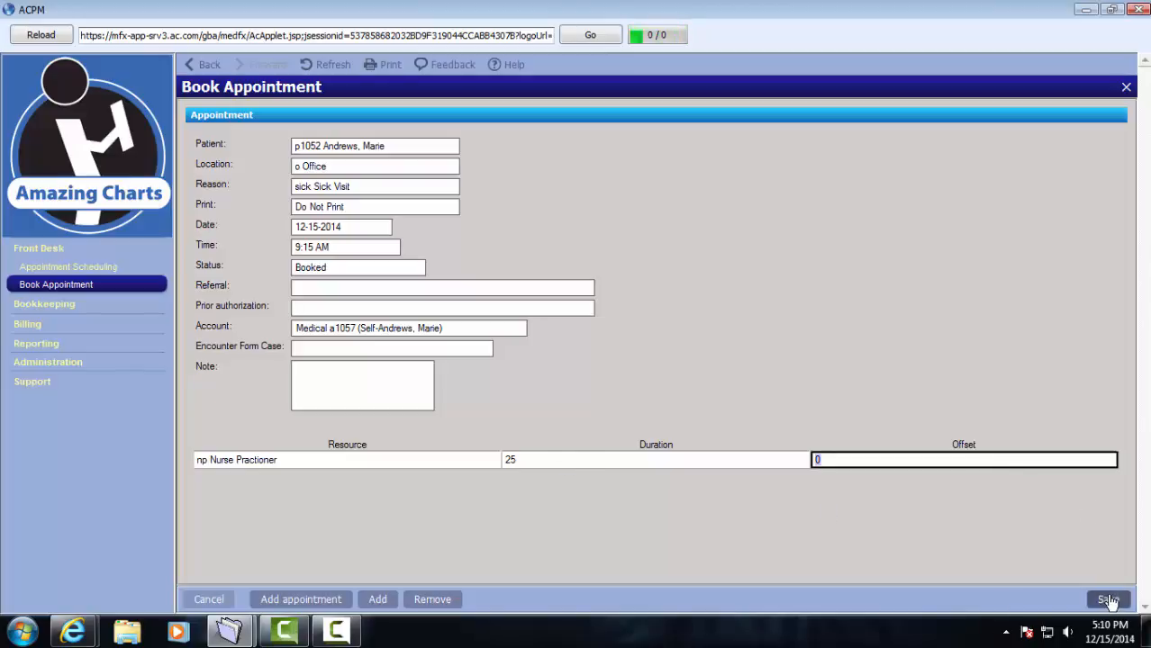
pyautogui.click(1105, 598)
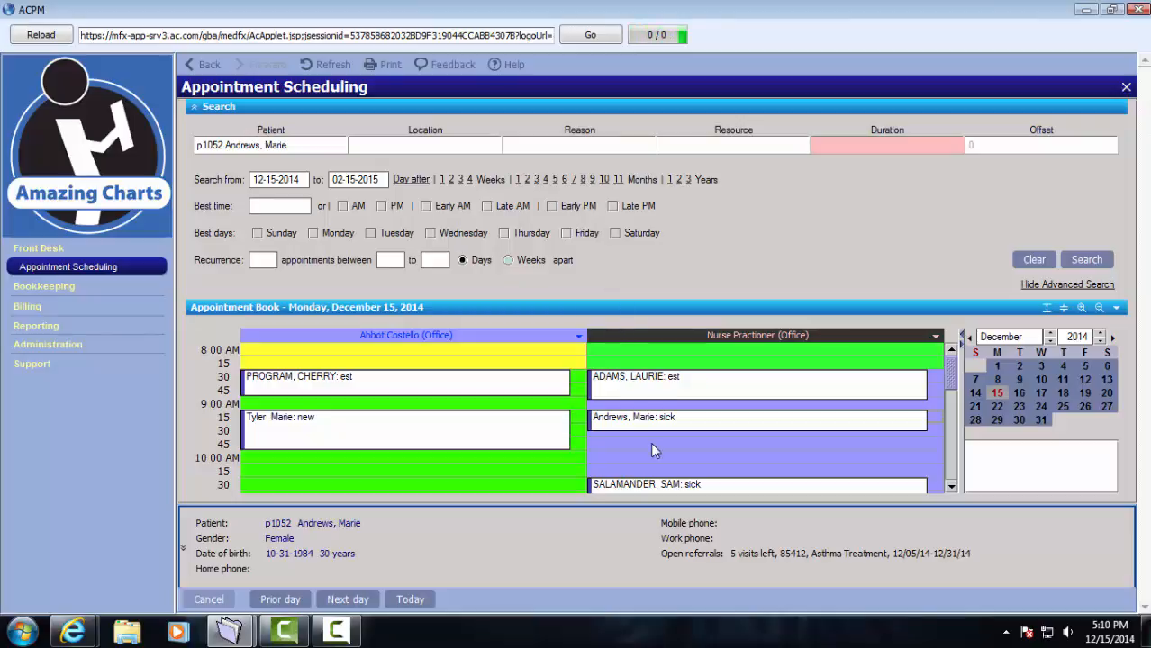
pyautogui.moveTo(666, 418)
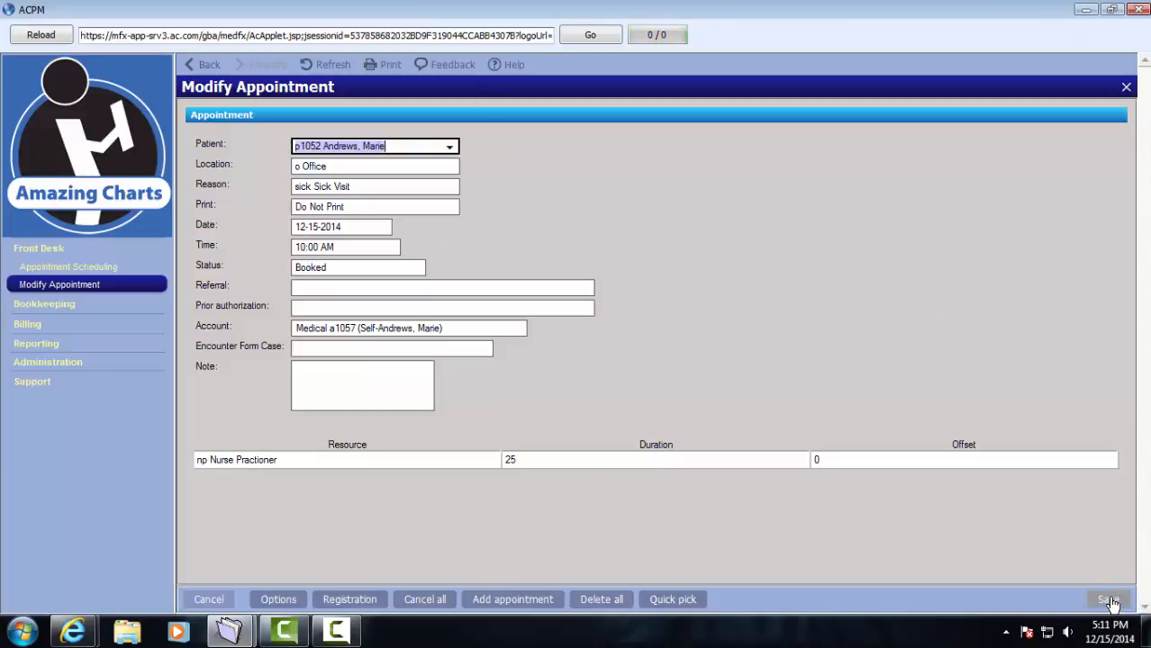
# - Save the sick visit moved to 10:00 AM with the nurse practitioner
pyautogui.click(1107, 598)
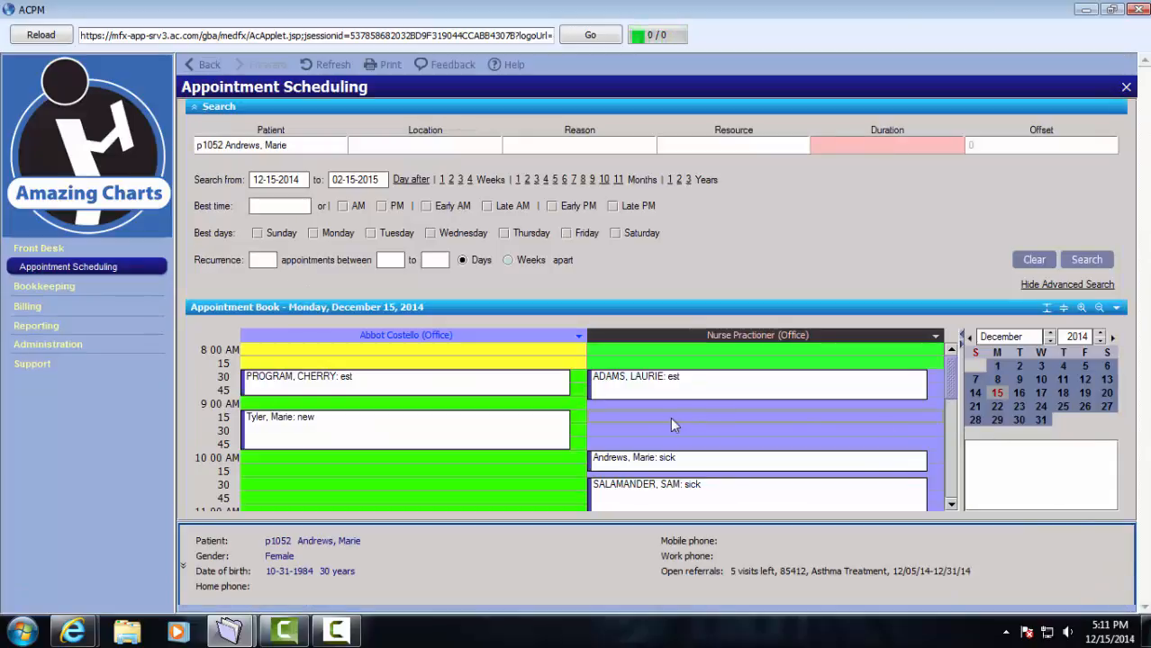
pyautogui.moveTo(688, 414)
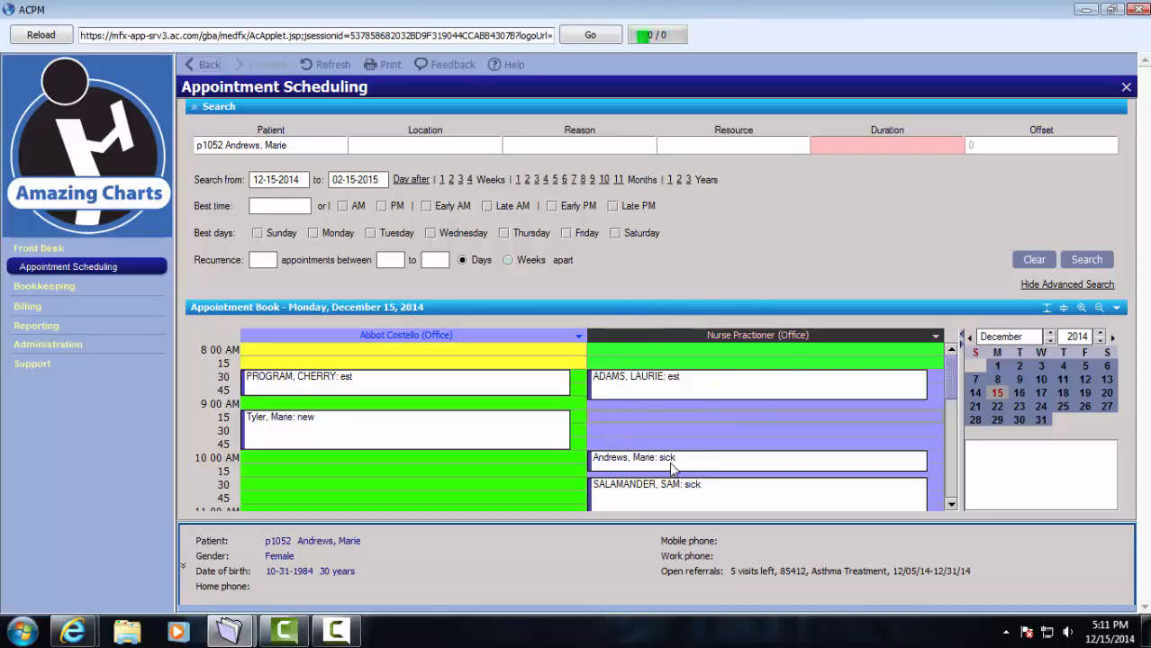
pyautogui.rightClick(668, 459)
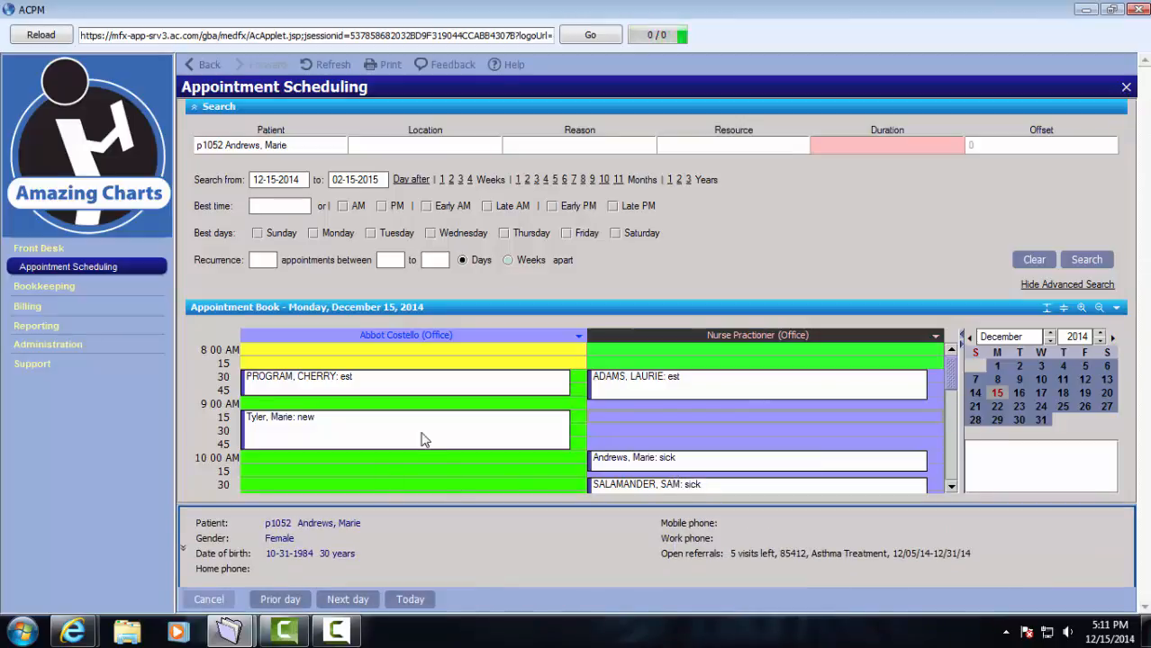
pyautogui.scroll(-3)
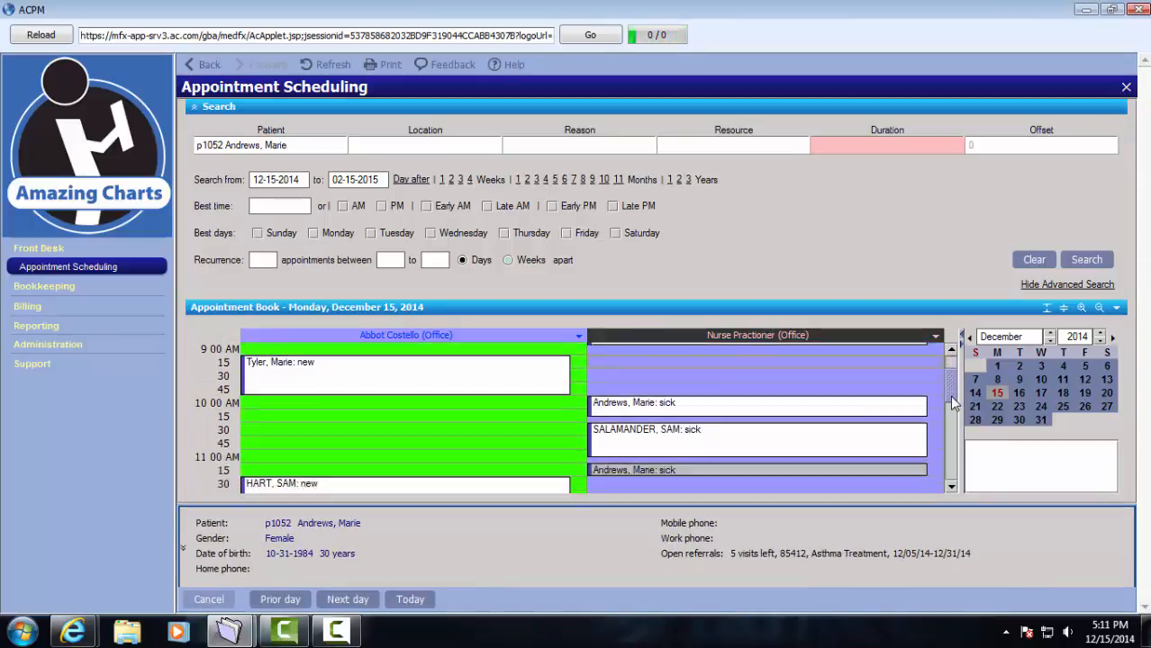
# - Paste the sick visit into Abbot Costello's 1:00 PM slot and save it
pyautogui.scroll(-3)
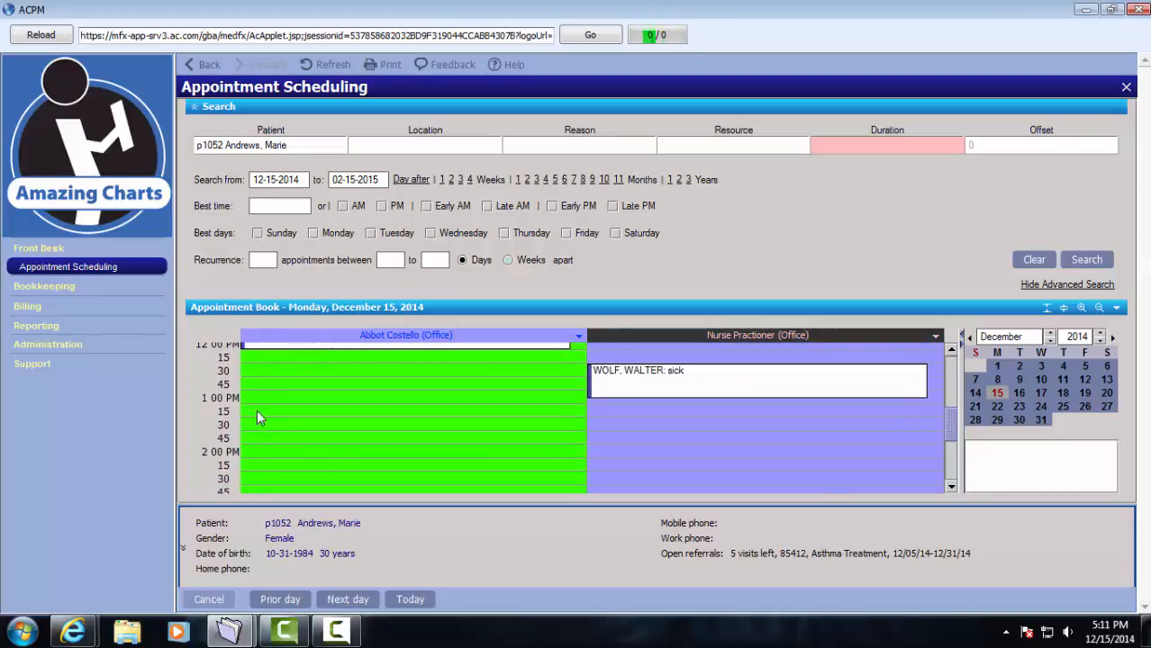
pyautogui.click(266, 400)
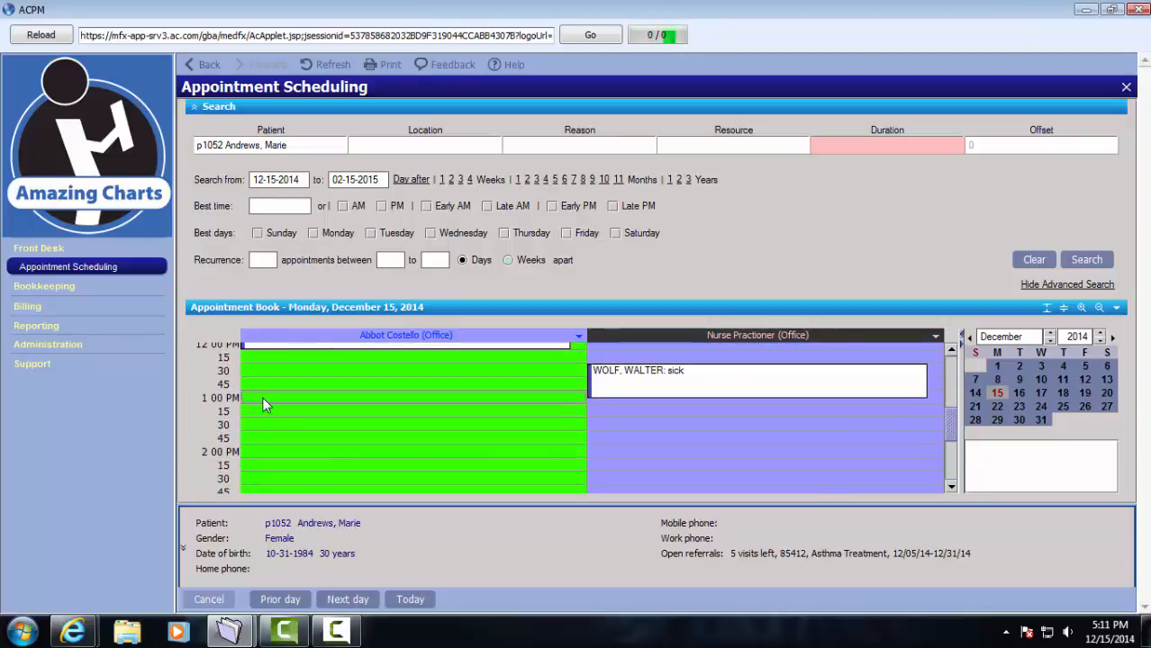
pyautogui.scroll(-3)
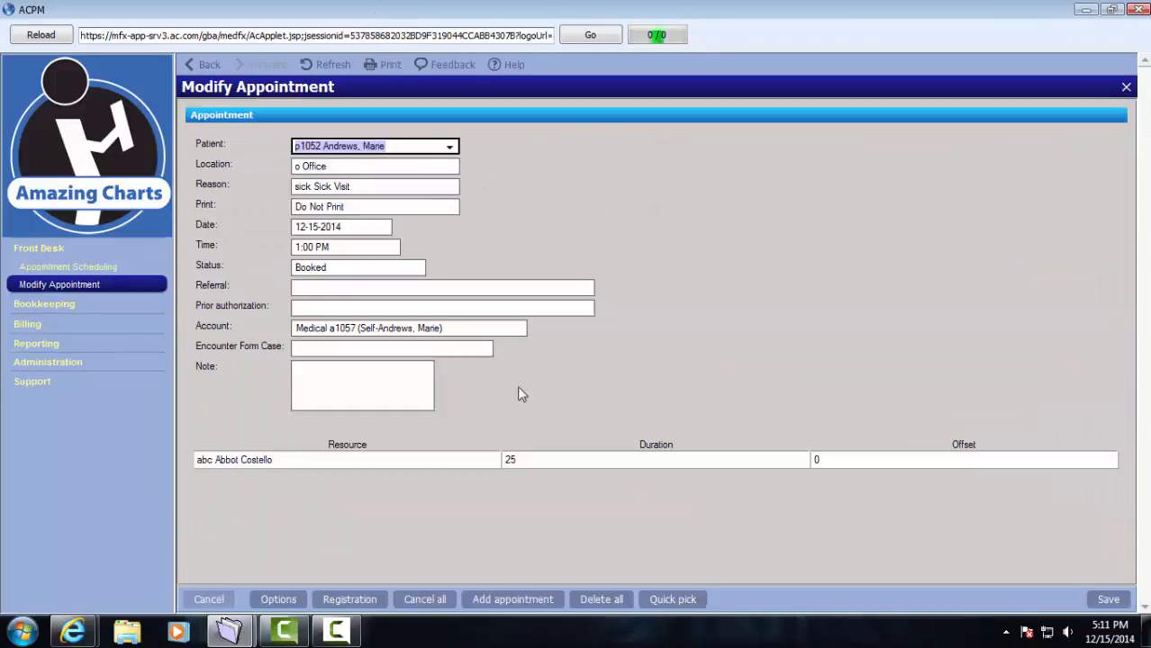
pyautogui.click(1107, 599)
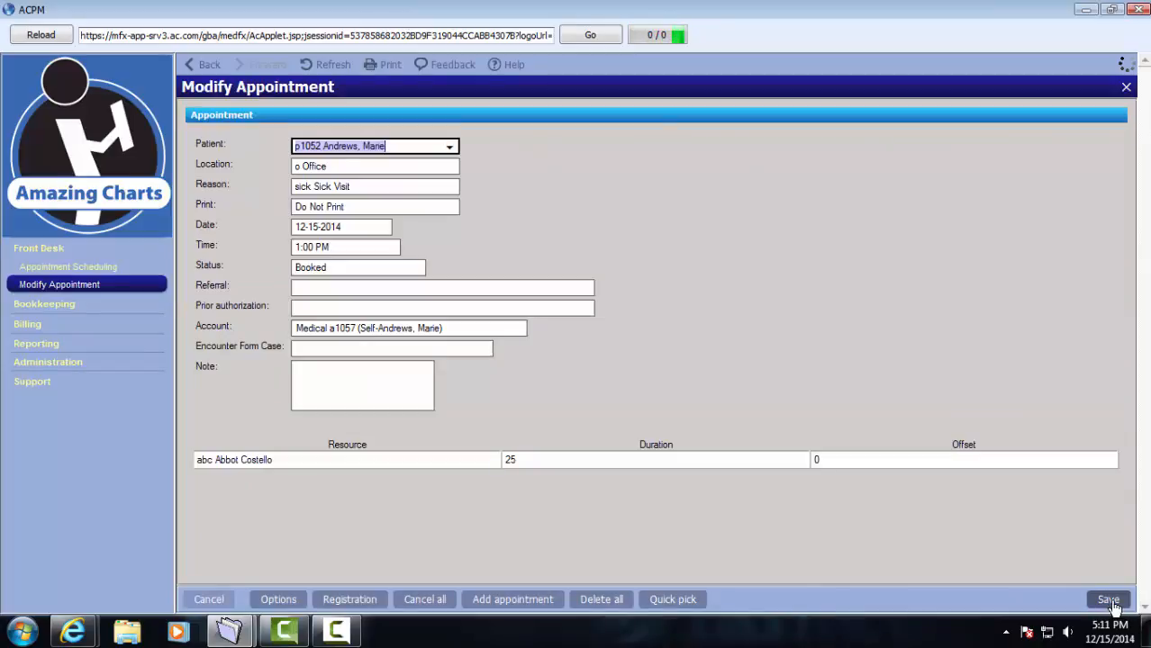
pyautogui.click(1108, 600)
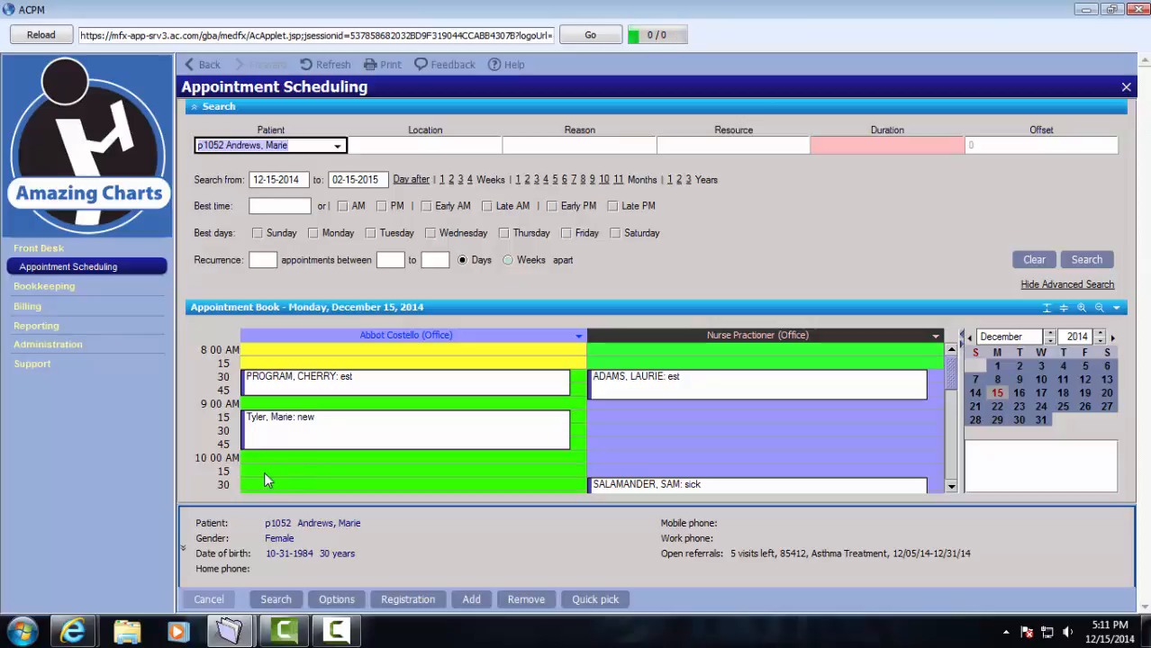
pyautogui.rightClick(266, 472)
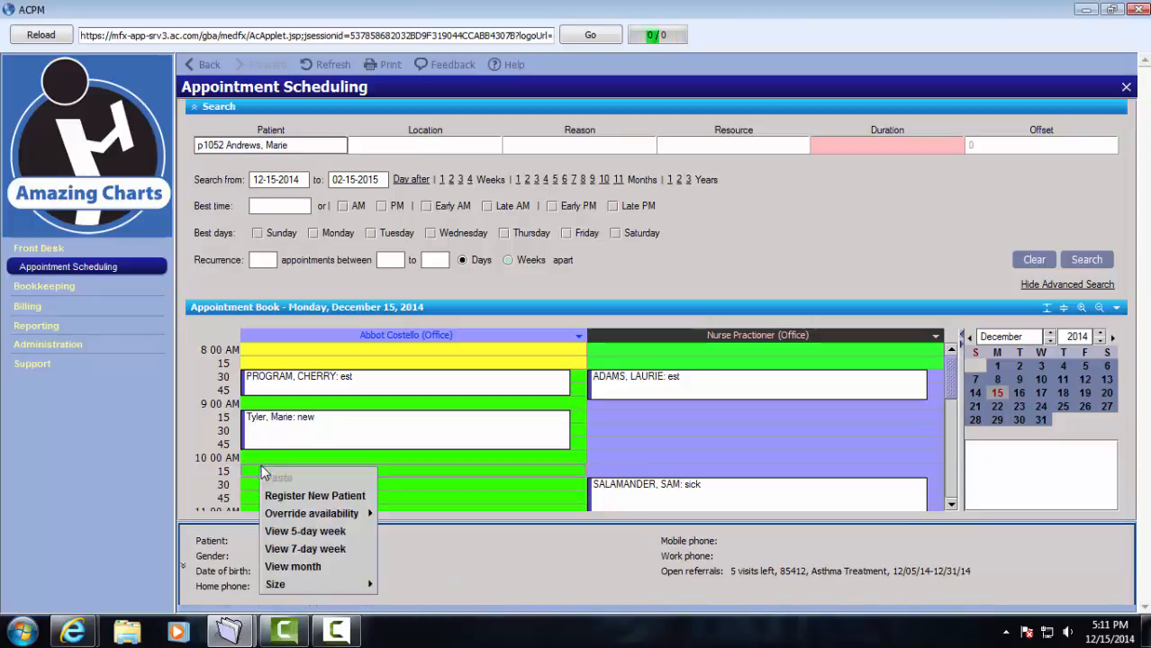
pyautogui.moveTo(322, 497)
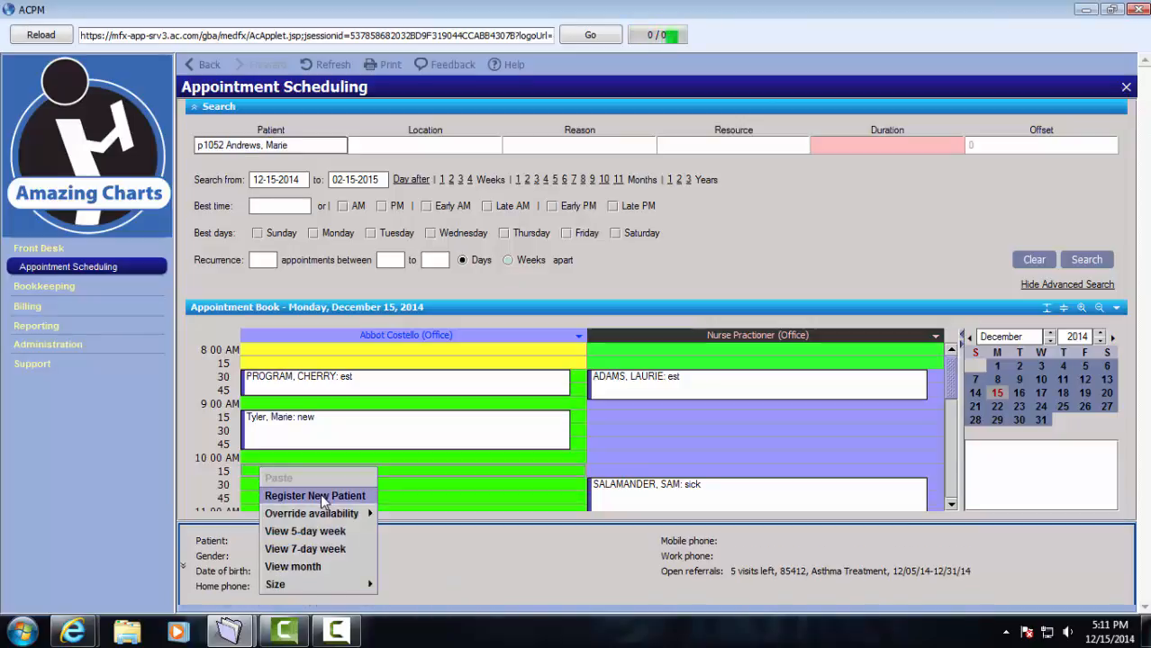
pyautogui.click(313, 496)
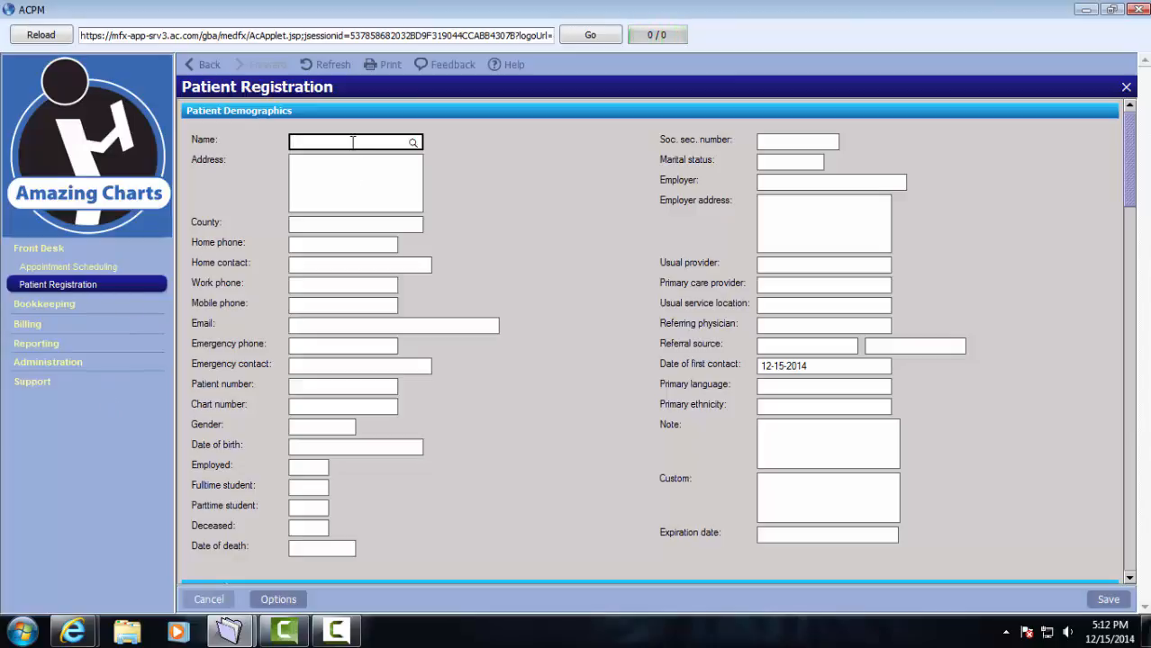
pyautogui.write('Marie Andrews')
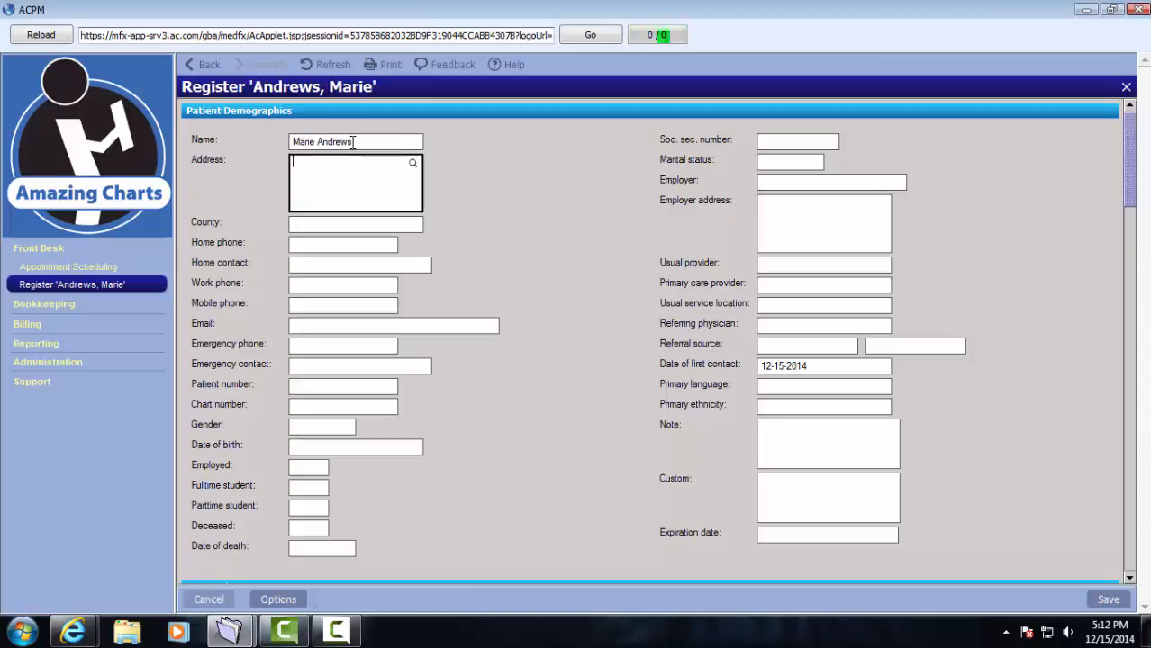
pyautogui.click(342, 404)
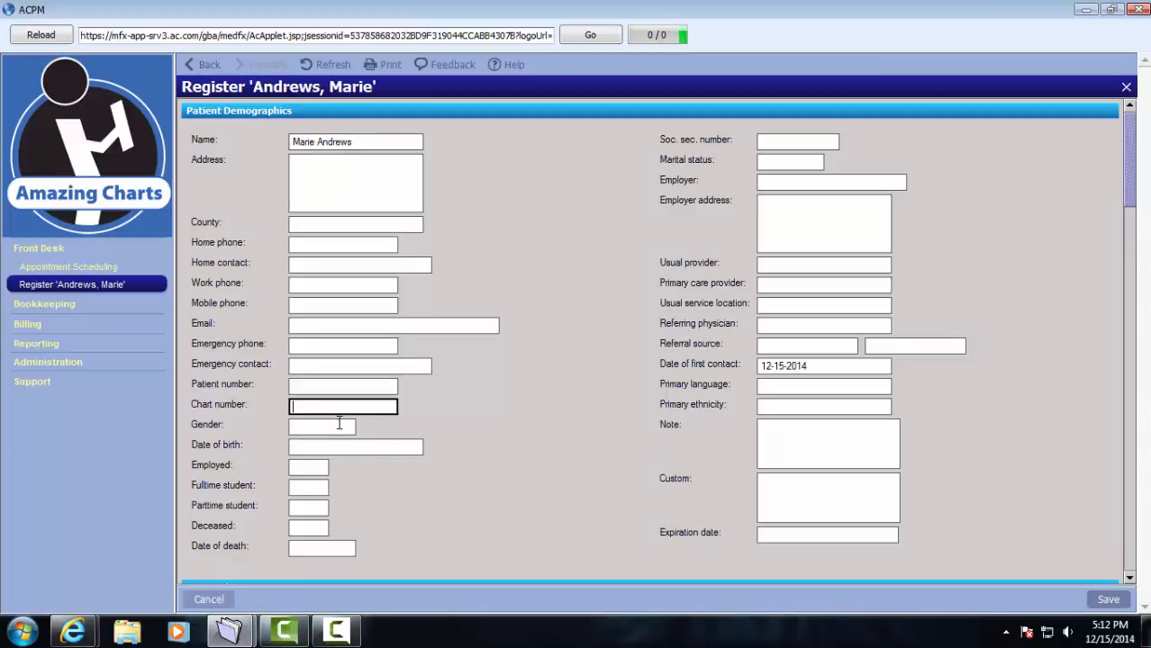
pyautogui.click(346, 425)
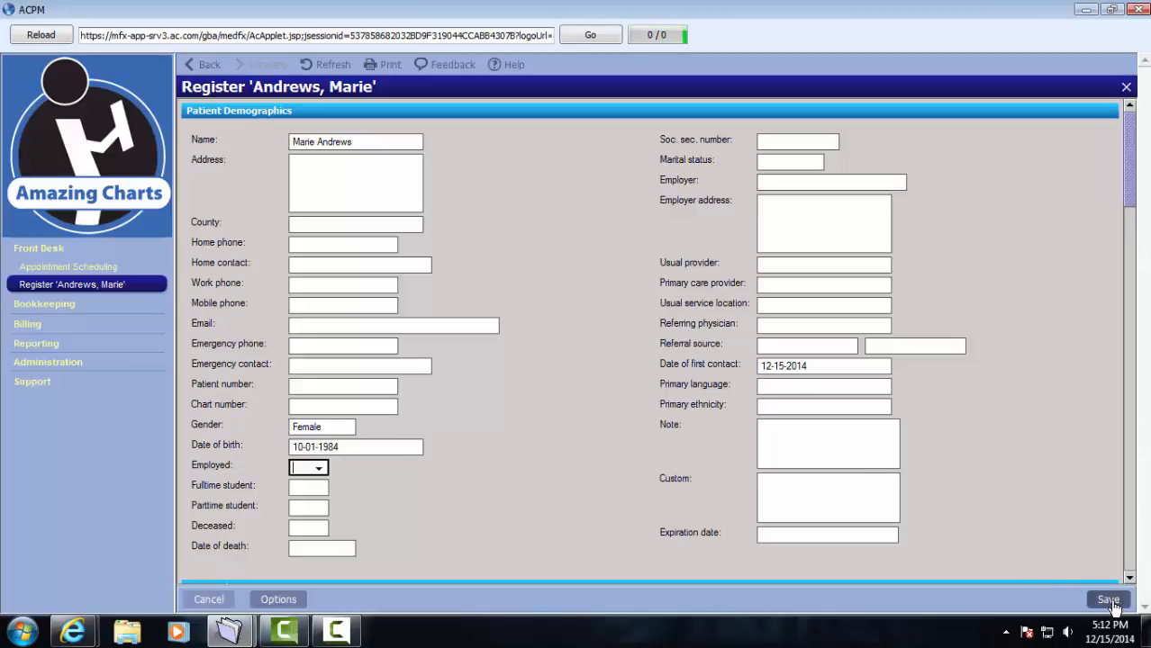
# - Save the new patient record (p1054) and load it into scheduling
pyautogui.click(1107, 600)
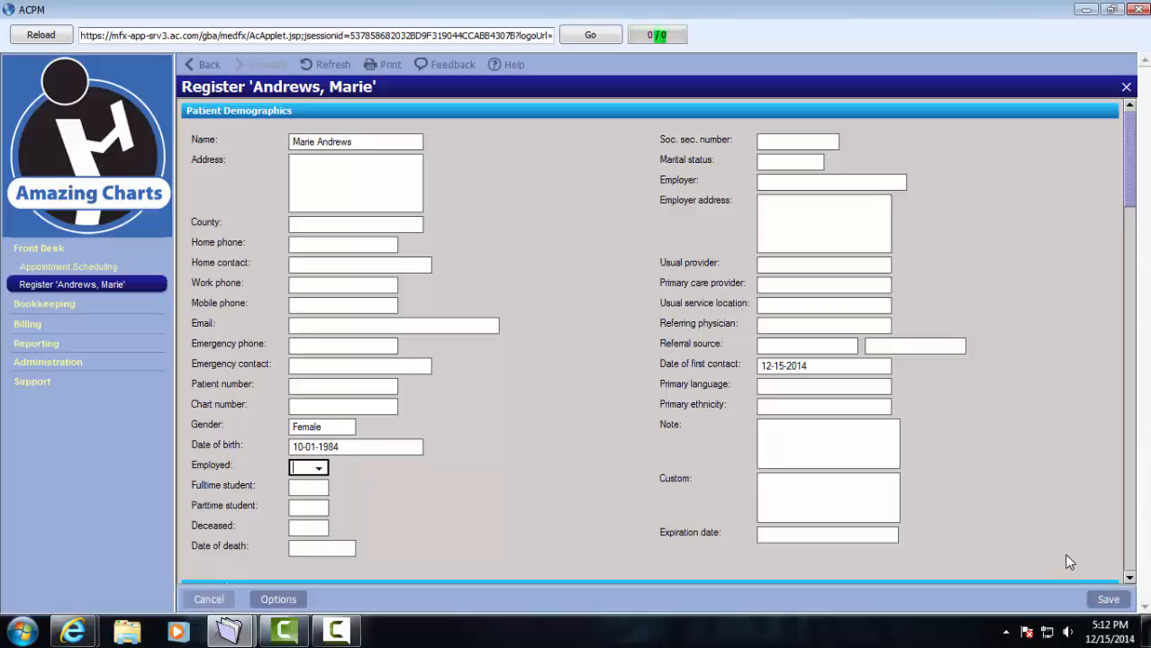
pyautogui.click(69, 266)
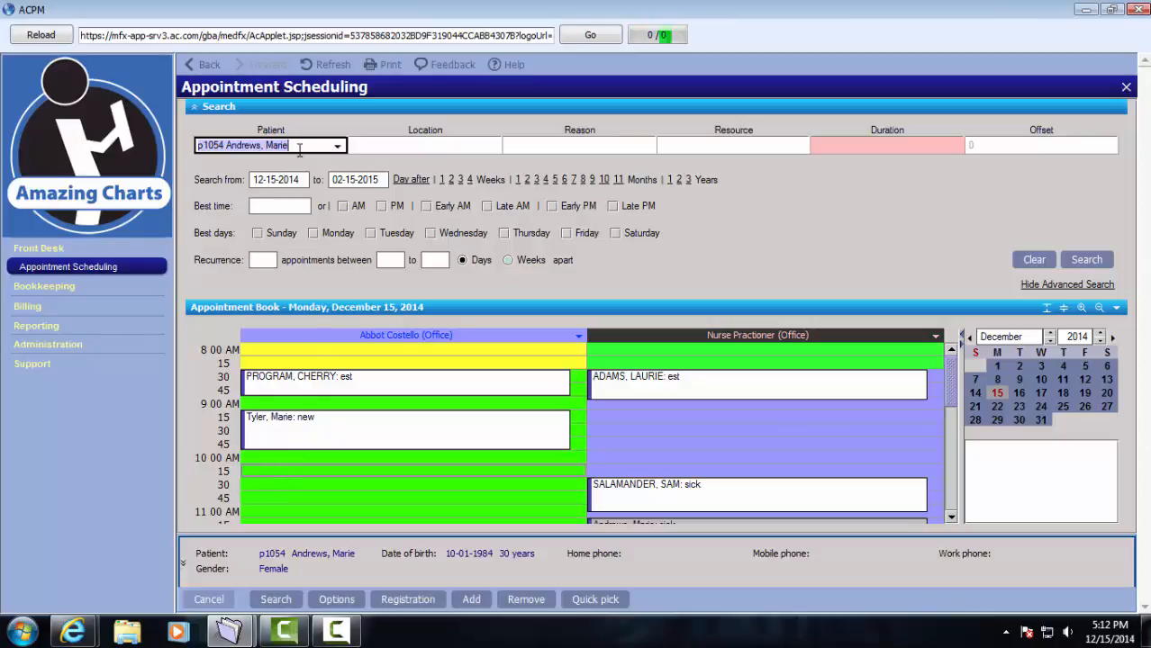
pyautogui.doubleClick(405, 472)
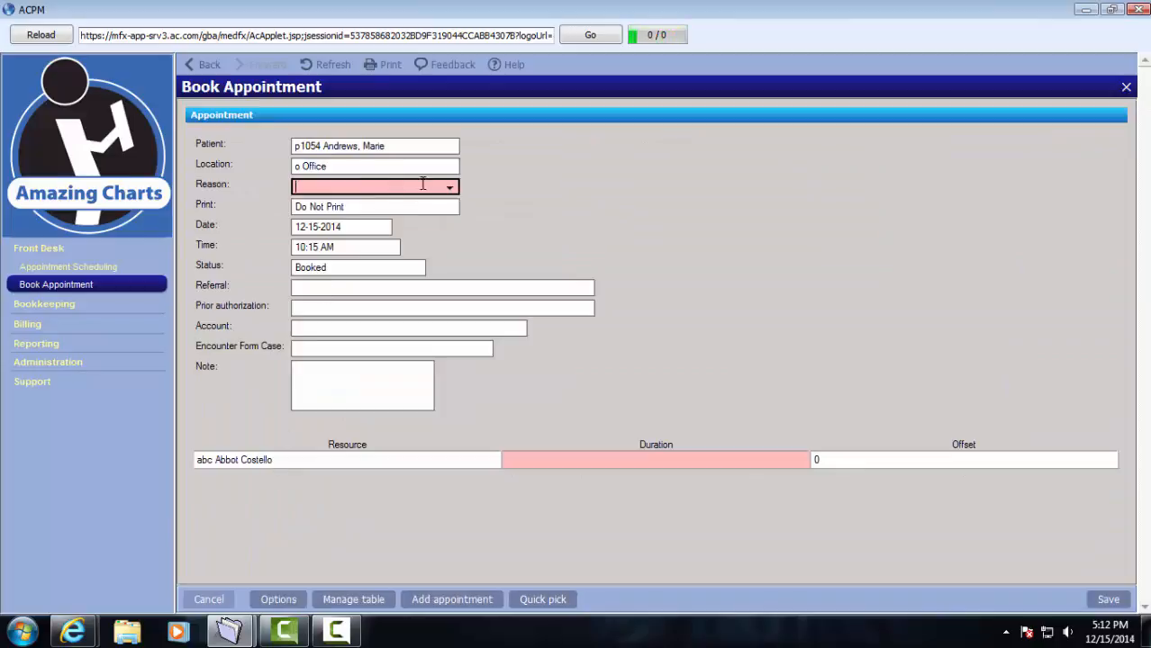
pyautogui.click(448, 186)
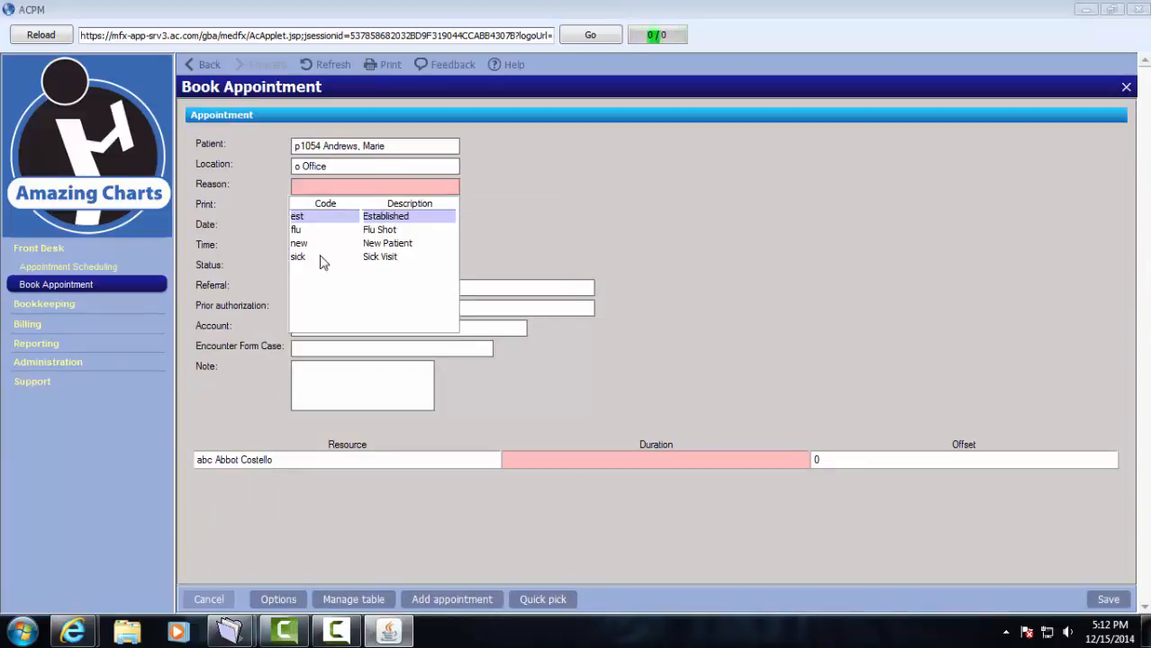
pyautogui.click(299, 243)
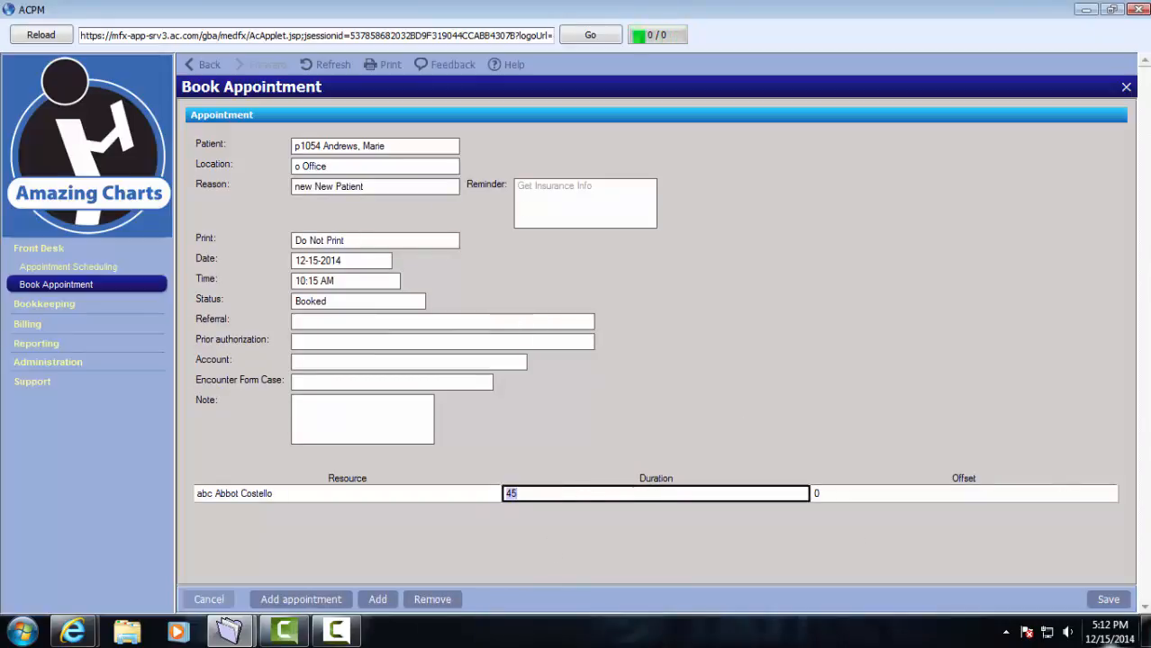
pyautogui.click(1110, 600)
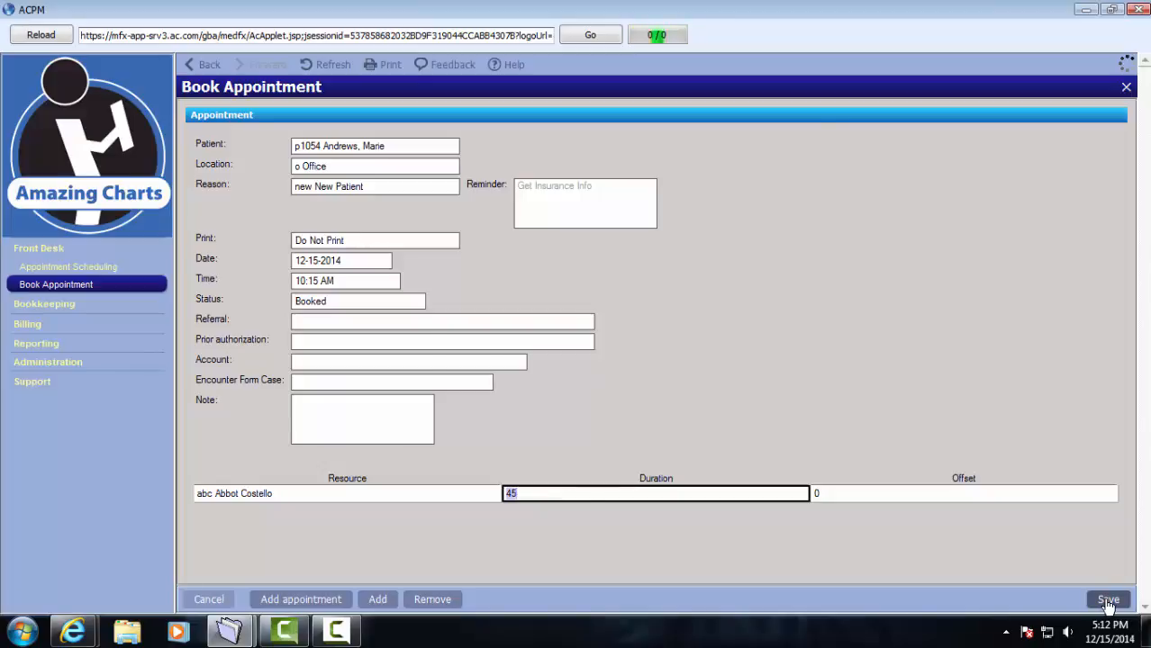
pyautogui.click(1108, 600)
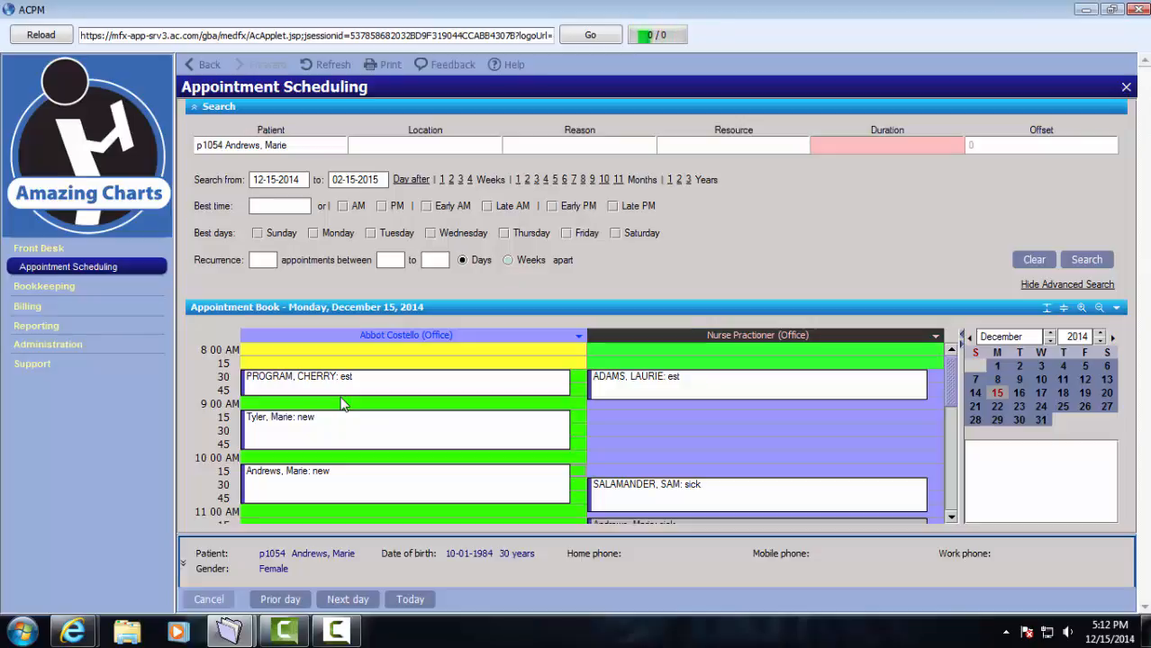
pyautogui.moveTo(925, 404)
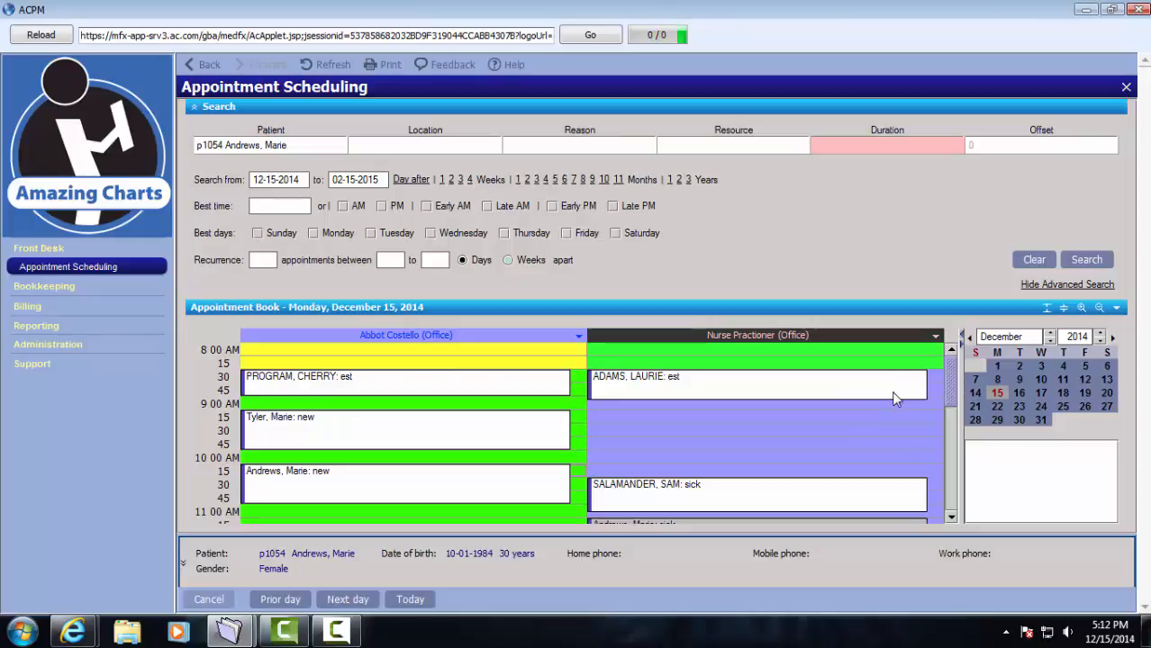
pyautogui.moveTo(899, 400)
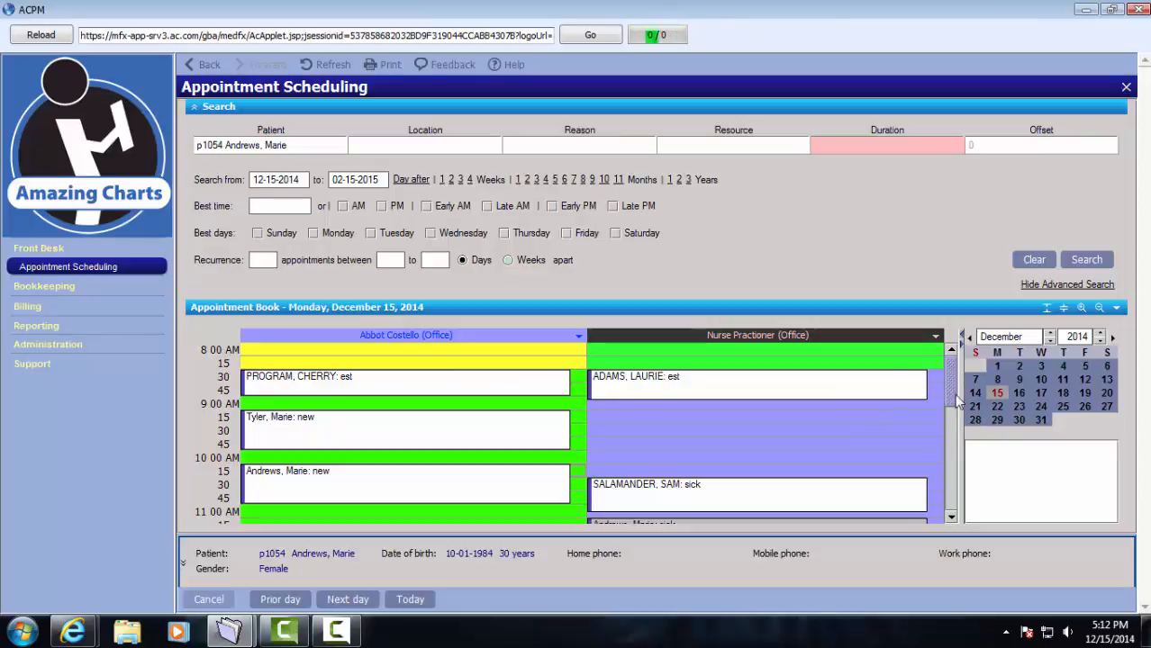
pyautogui.moveTo(392, 517)
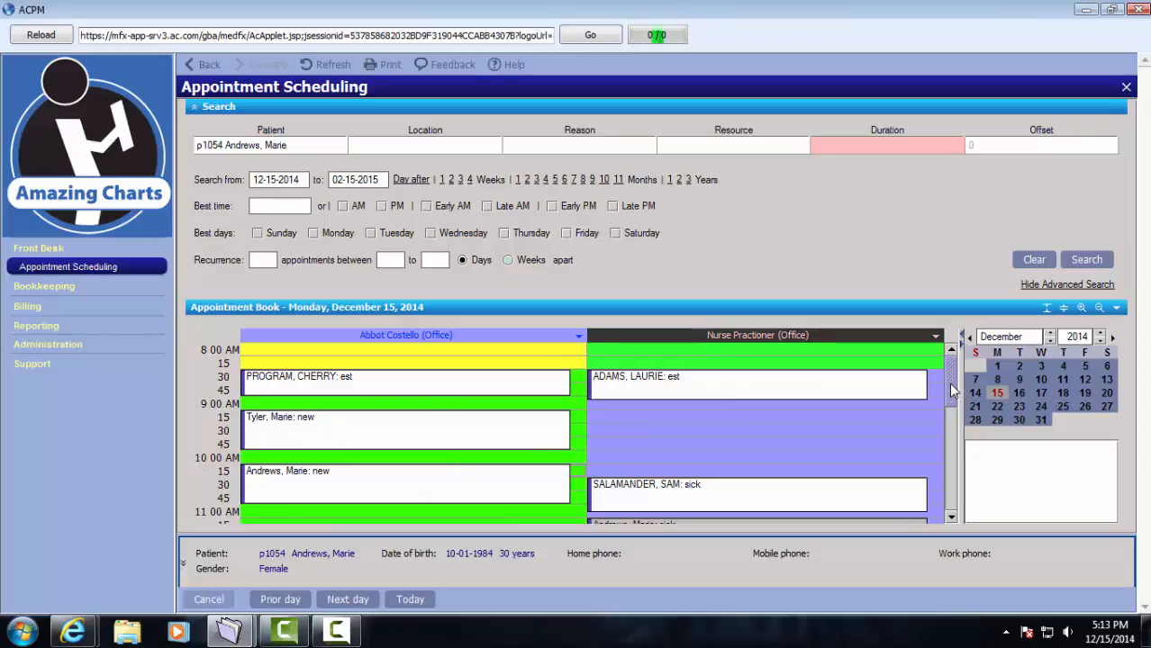
# - Scroll the appointment book down to Abbot Costello's 5:00 PM 'leaving early' rows
pyautogui.scroll(-3)
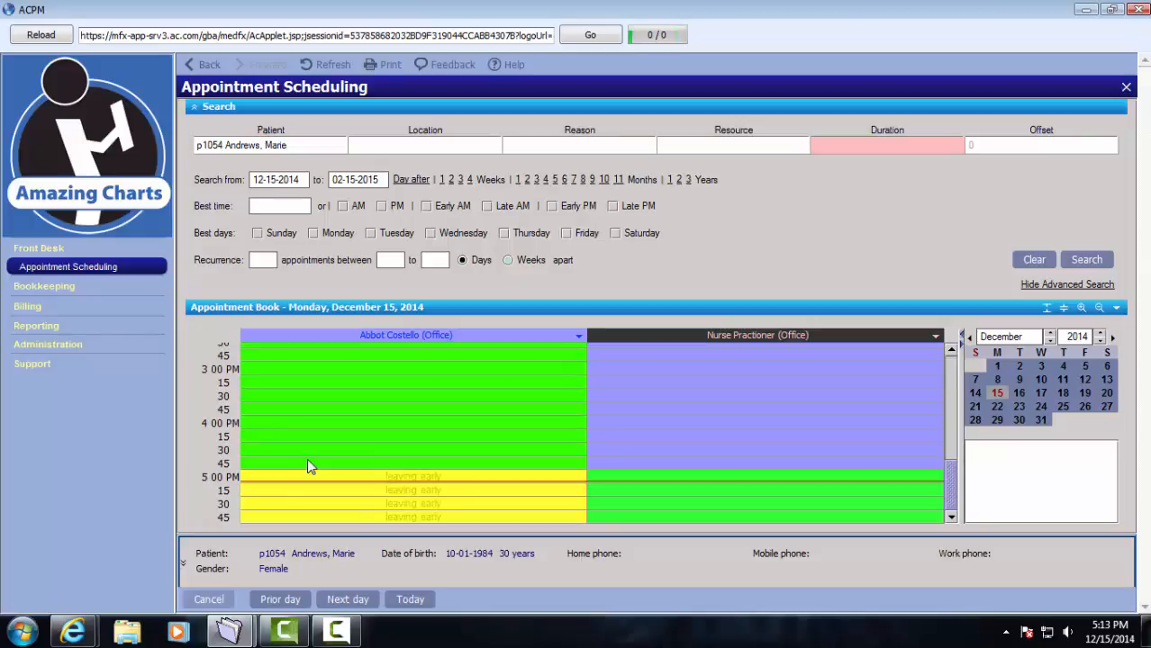
pyautogui.moveTo(771, 447)
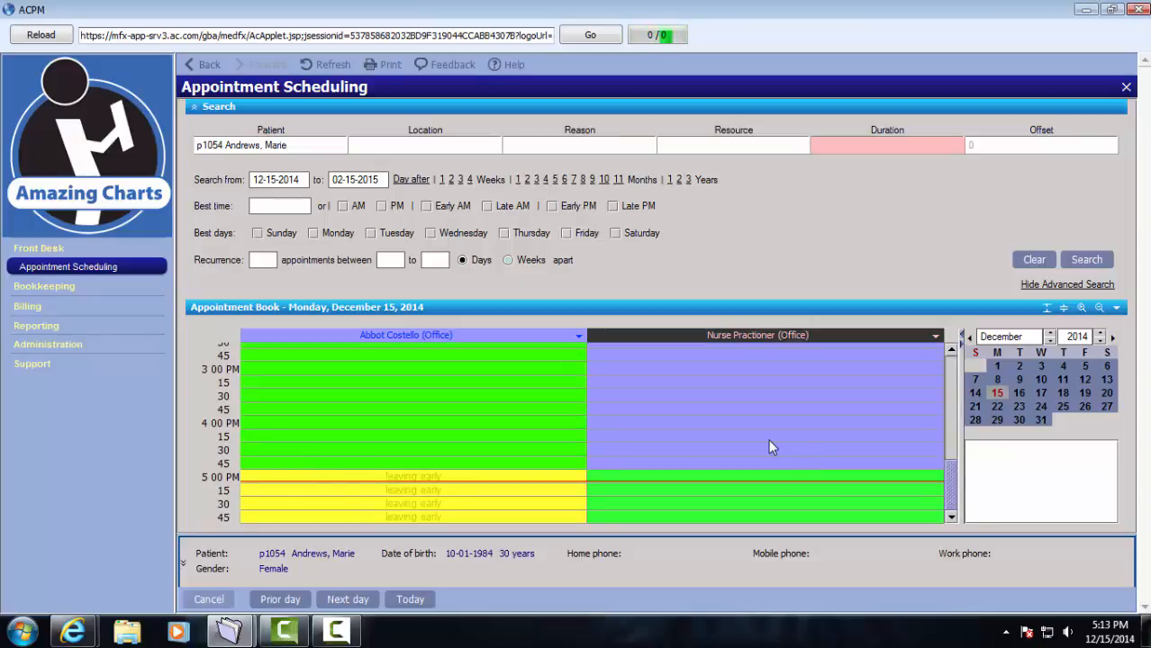
pyautogui.moveTo(882, 443)
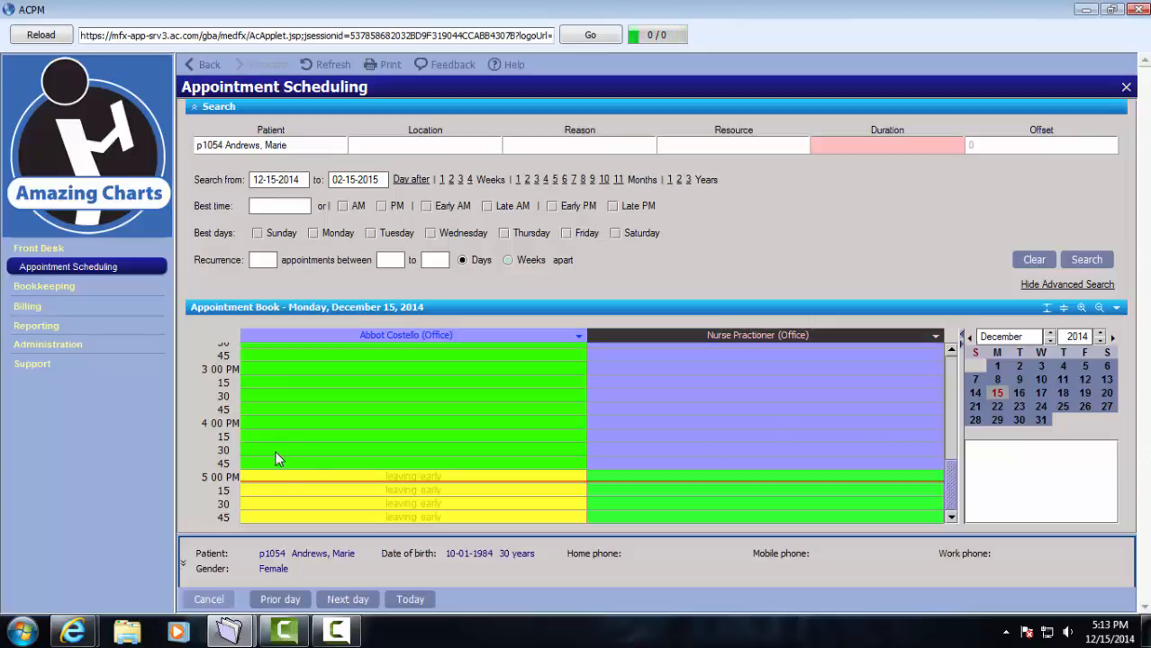
pyautogui.moveTo(257, 481)
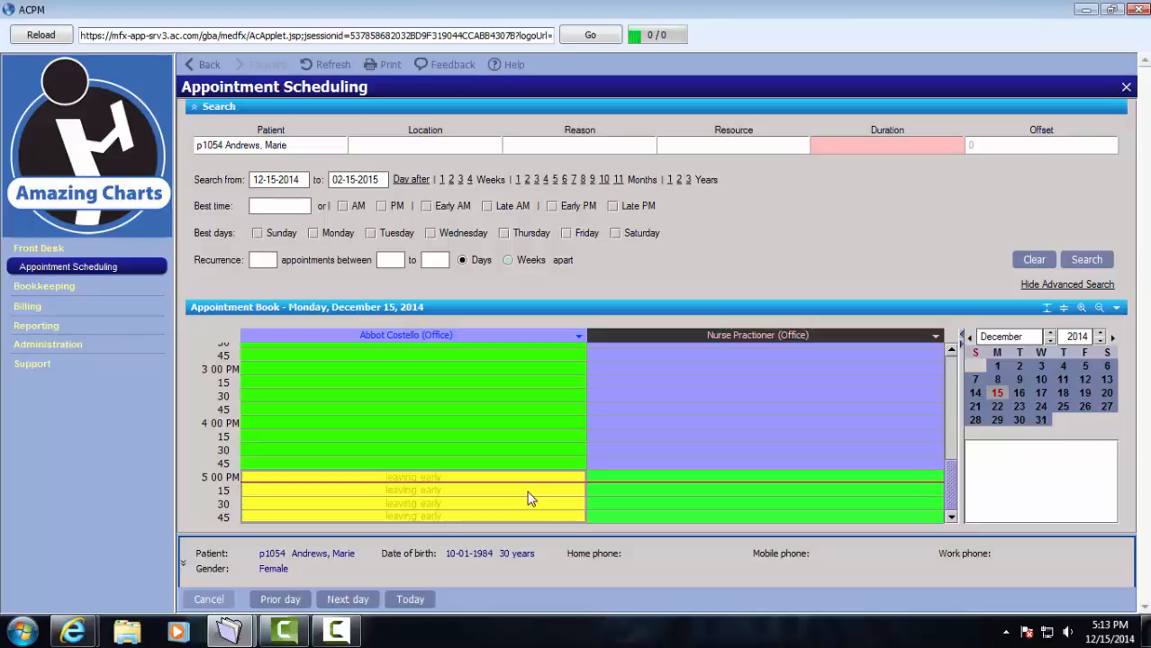
# - Override availability to make the 5 PM leaving-early block available, noting 'workin'
pyautogui.rightClick(531, 500)
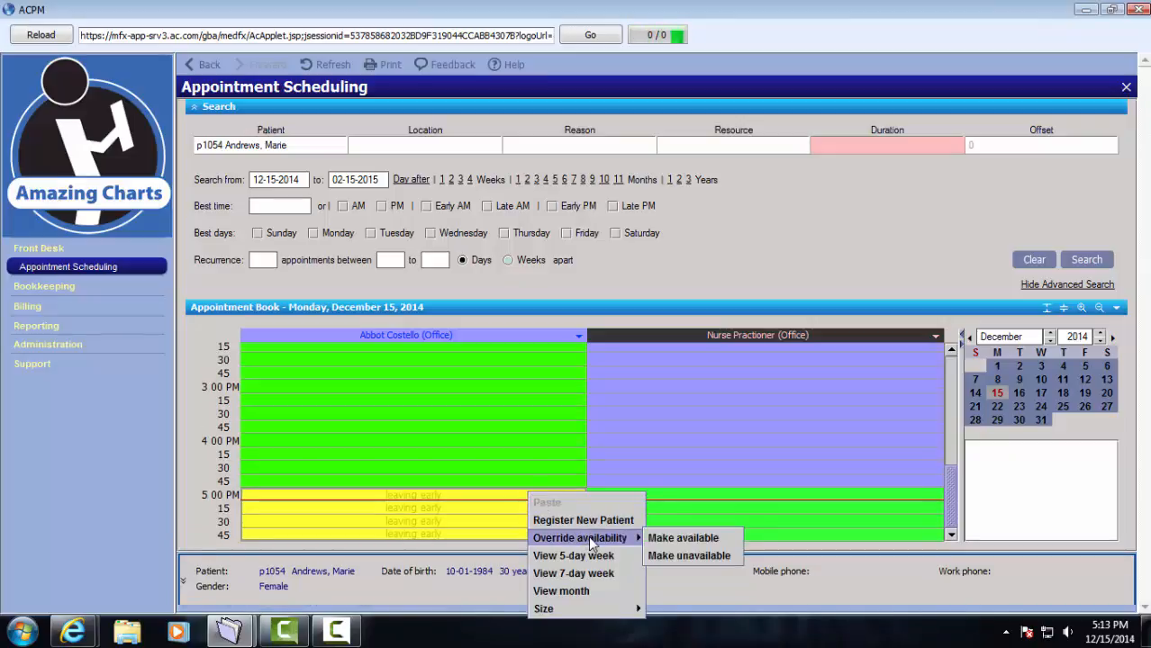
pyautogui.moveTo(683, 536)
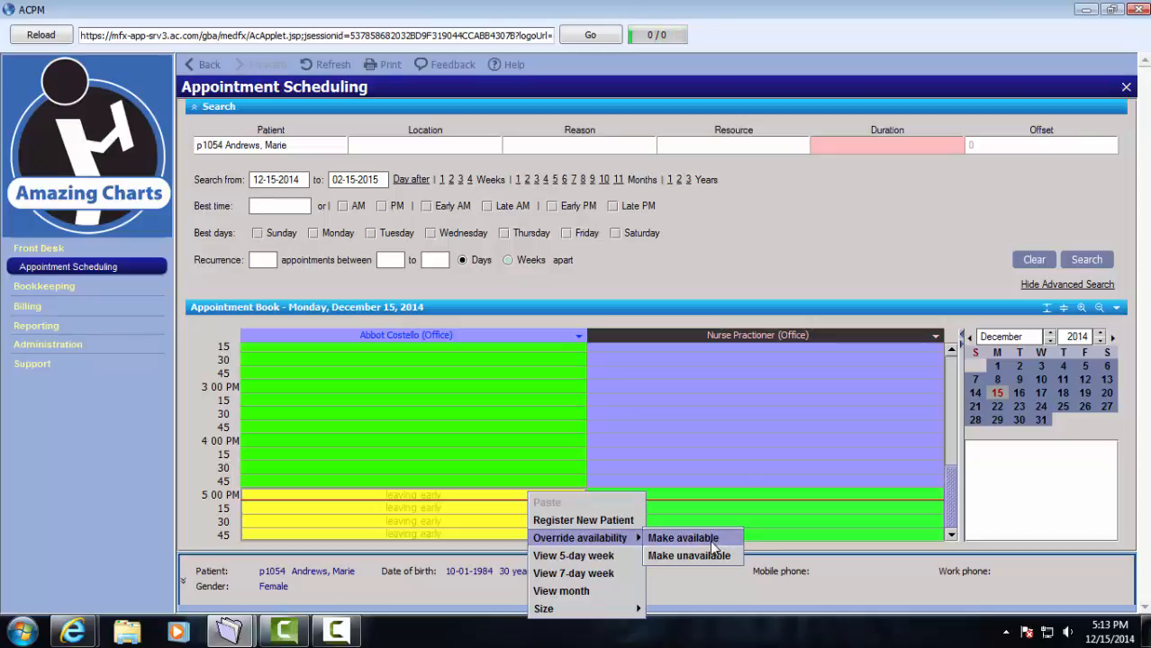
pyautogui.click(681, 536)
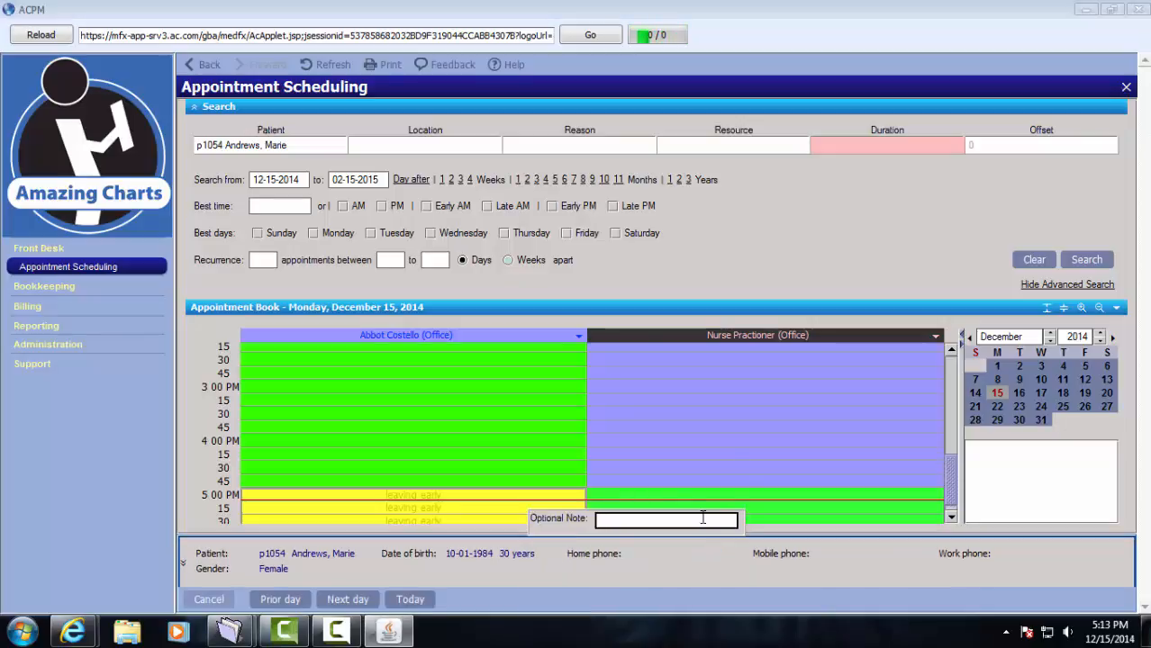
pyautogui.write('workin')
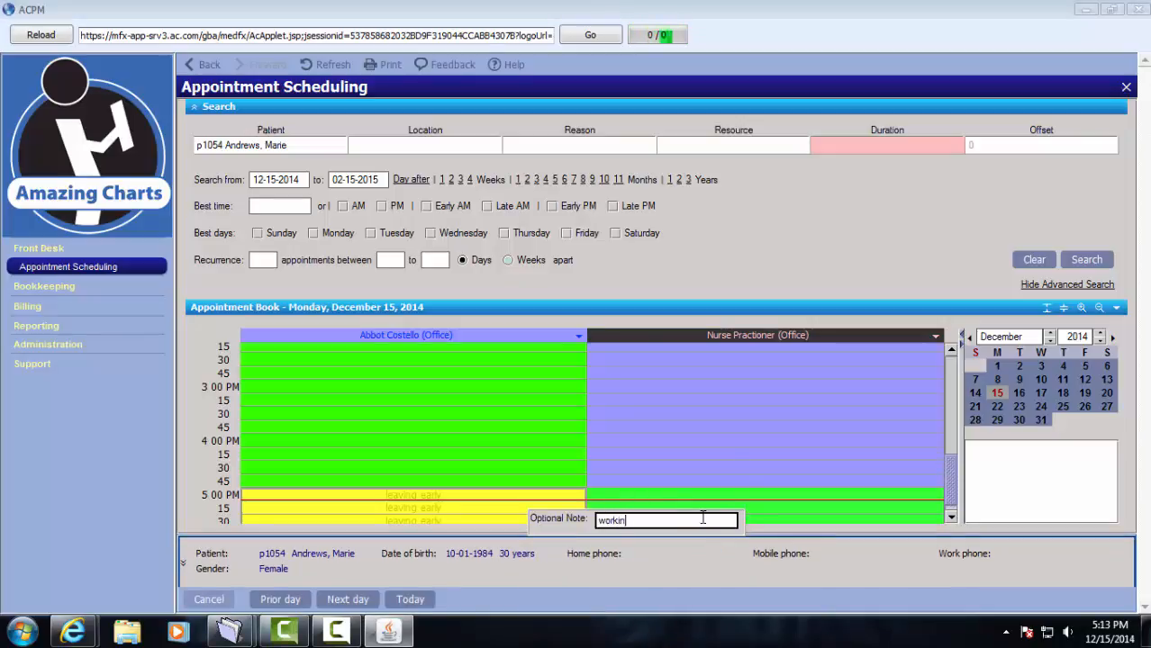